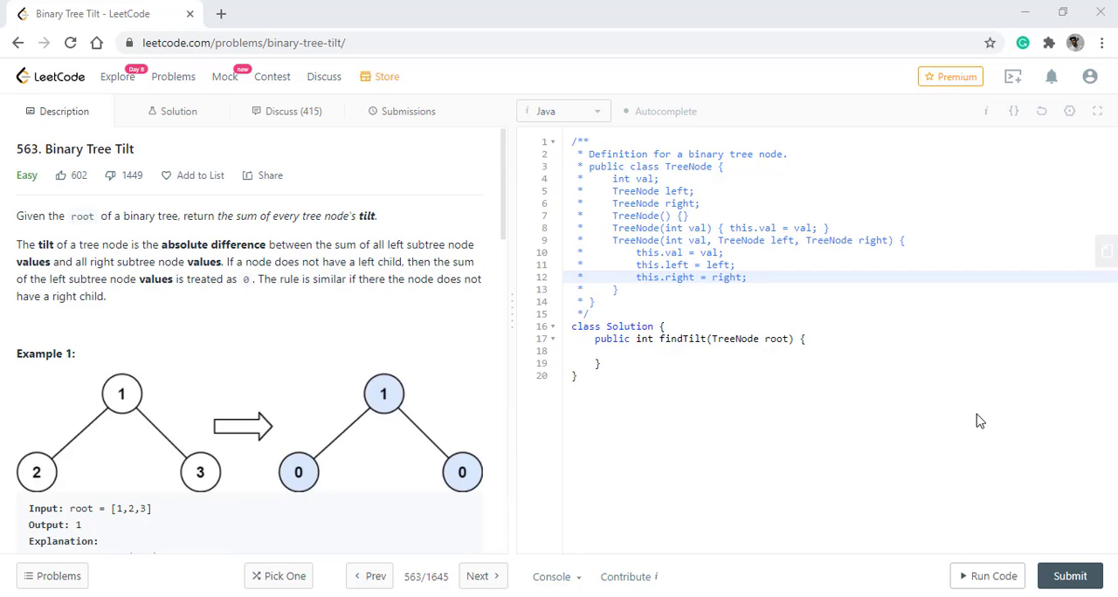
{"action": "mouse_move", "coordinate": [83, 241]}
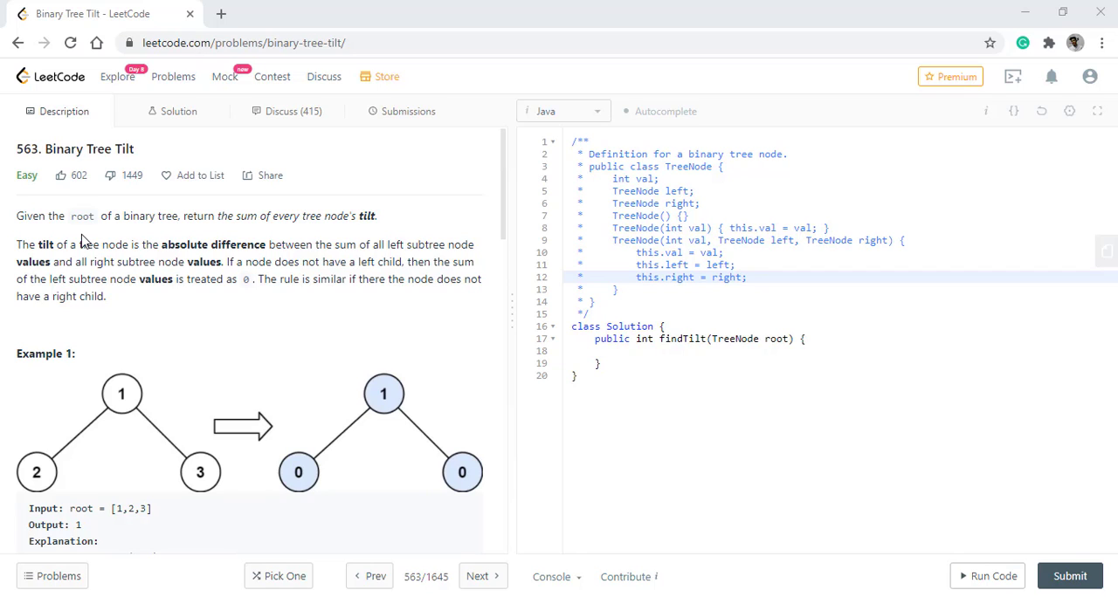
{"action": "mouse_move", "coordinate": [147, 251]}
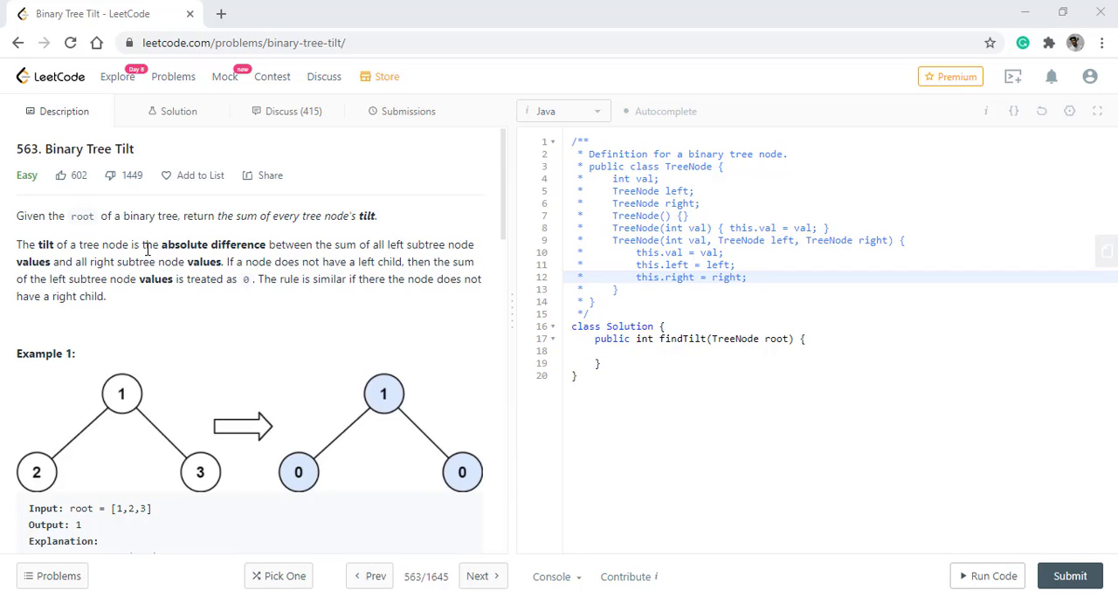
{"action": "mouse_move", "coordinate": [391, 245]}
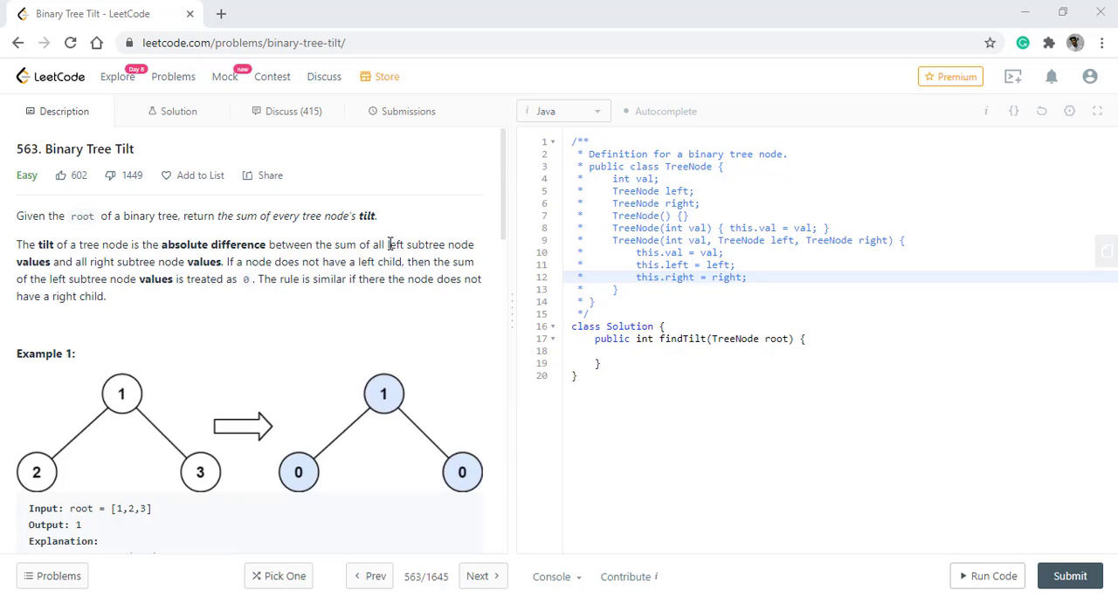
{"action": "mouse_move", "coordinate": [151, 278]}
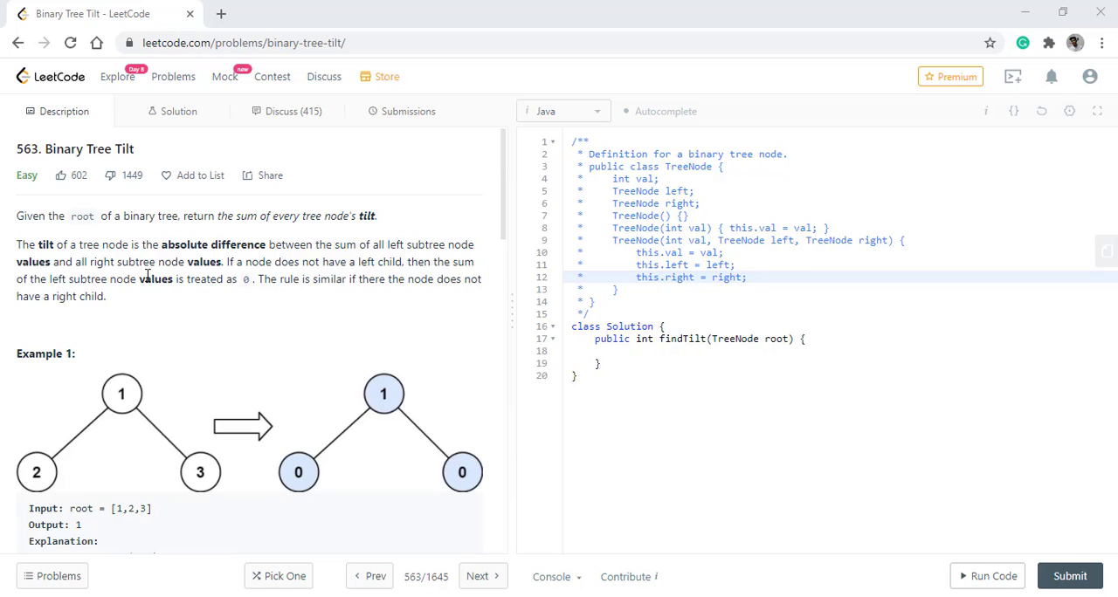
{"action": "mouse_move", "coordinate": [202, 265]}
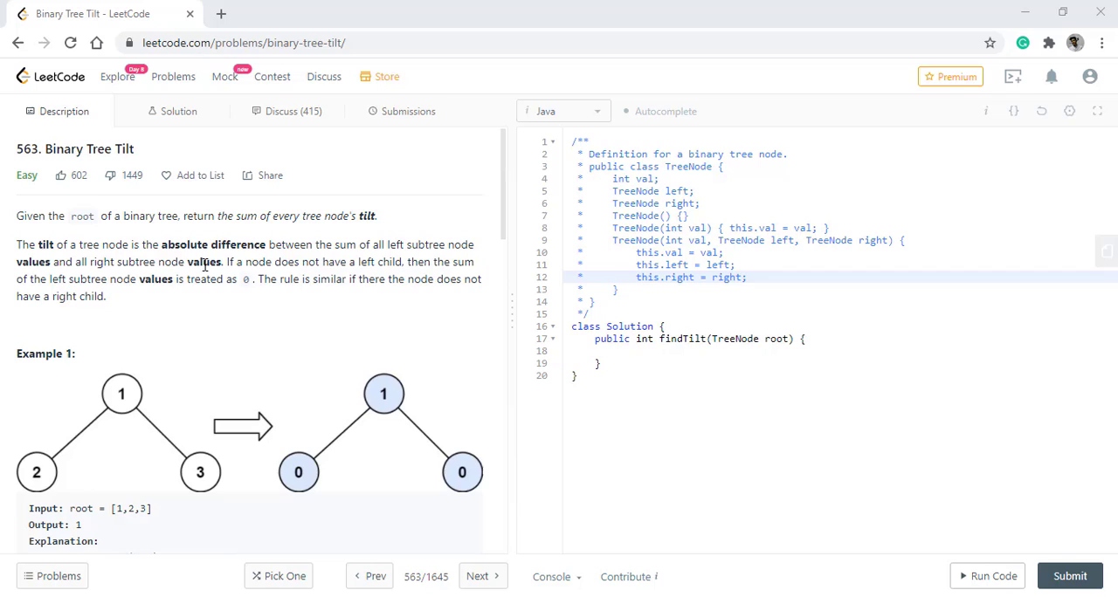
{"action": "mouse_move", "coordinate": [381, 272]}
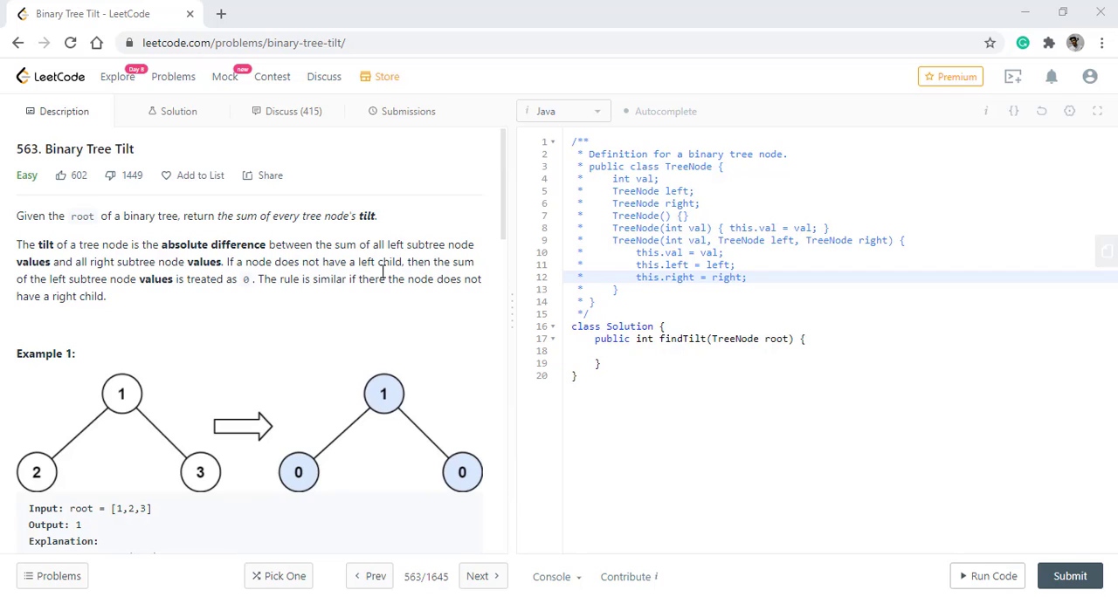
{"action": "mouse_move", "coordinate": [119, 283]}
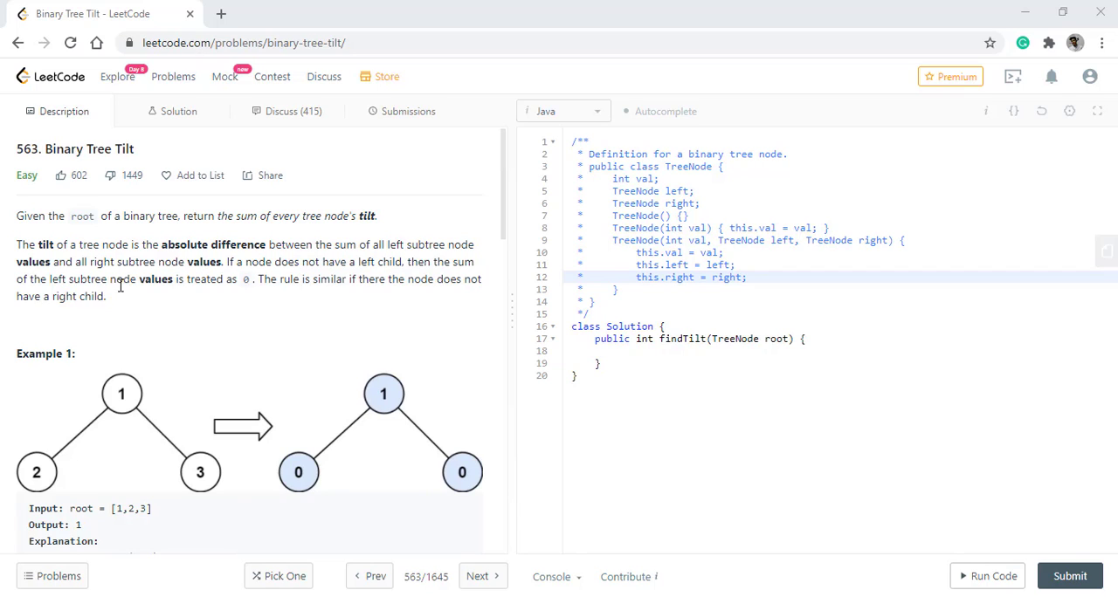
{"action": "mouse_move", "coordinate": [248, 297]}
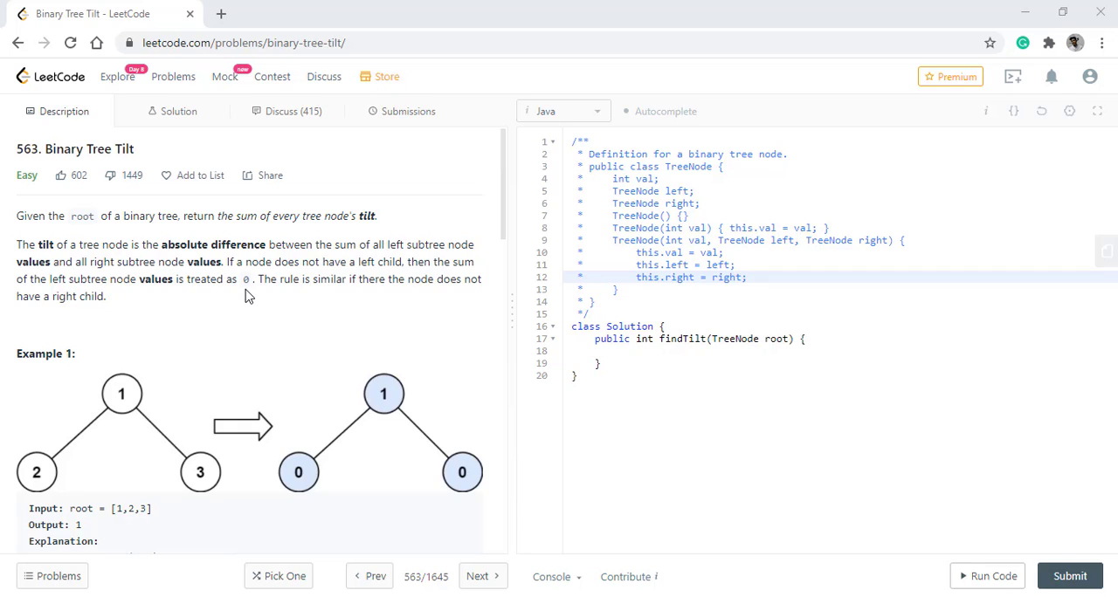
{"action": "mouse_move", "coordinate": [171, 385]}
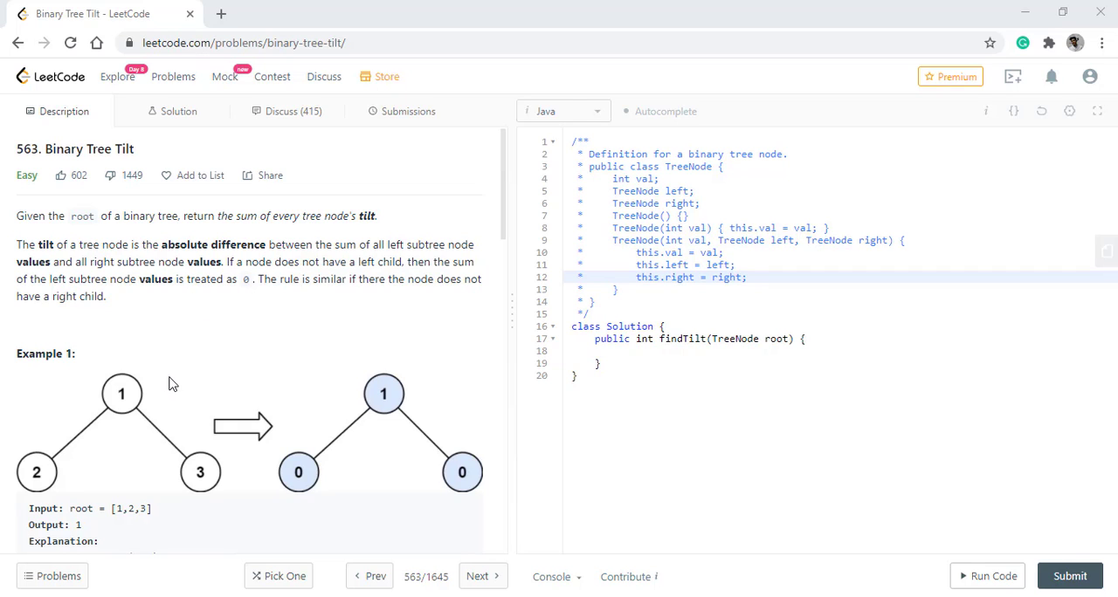
Step: Scroll the description past Examples 1–3 down to the Constraints and hint list
{"action": "scroll", "scroll_direction": "down", "scroll_amount": 3}
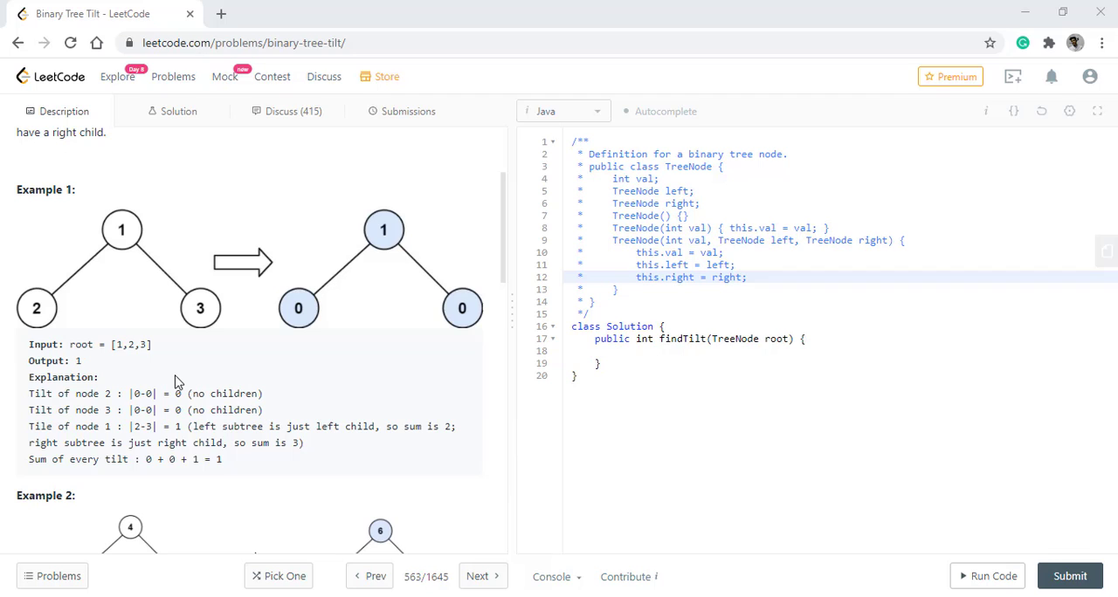
{"action": "mouse_move", "coordinate": [54, 308]}
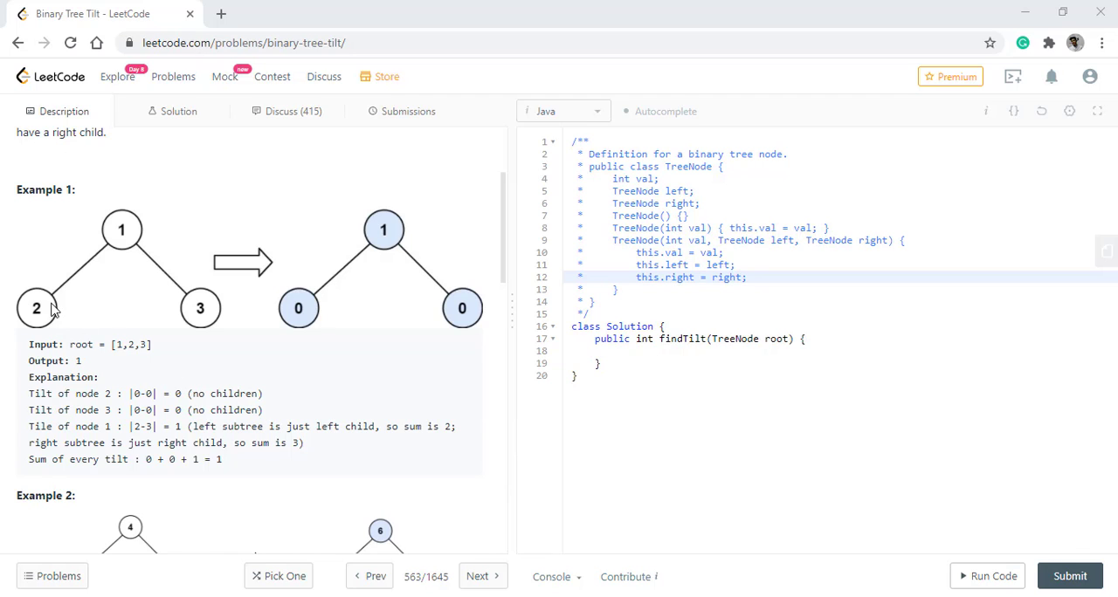
{"action": "mouse_move", "coordinate": [49, 325]}
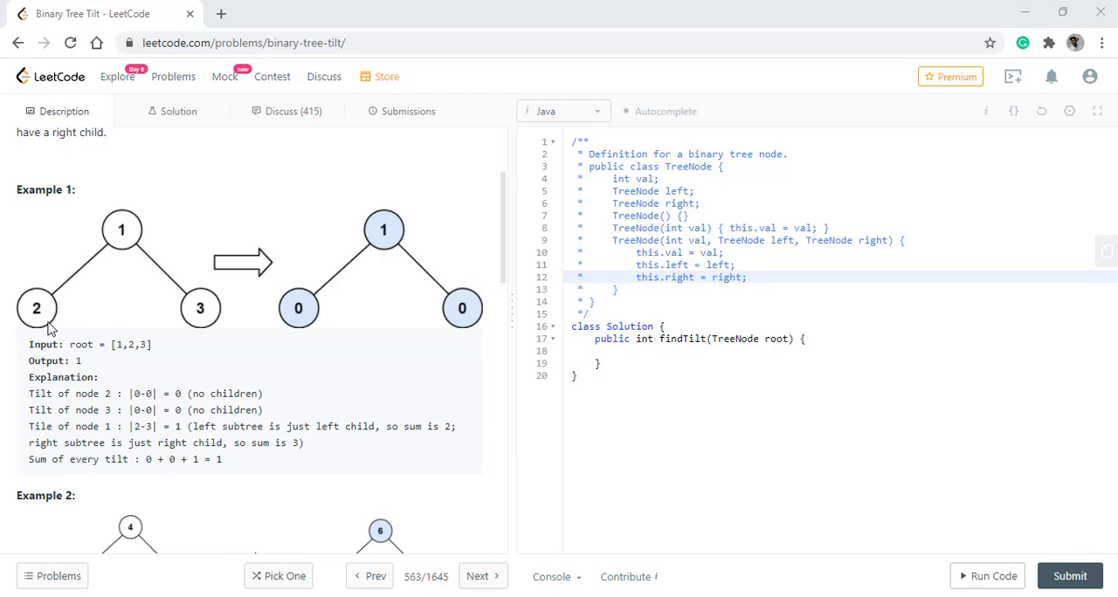
{"action": "mouse_move", "coordinate": [62, 310]}
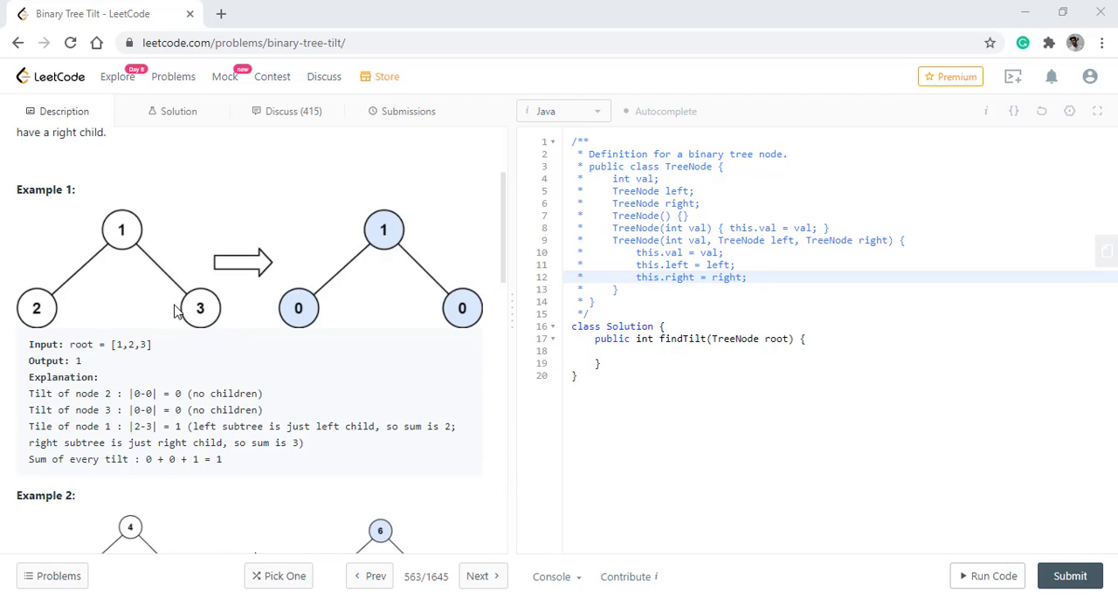
{"action": "mouse_move", "coordinate": [103, 243]}
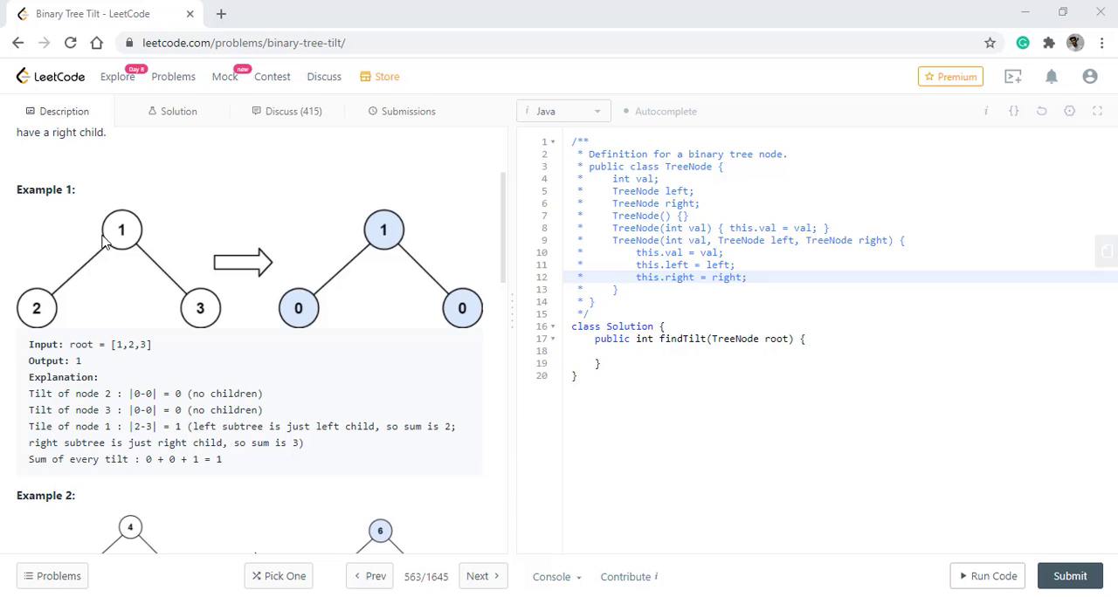
{"action": "mouse_move", "coordinate": [353, 241]}
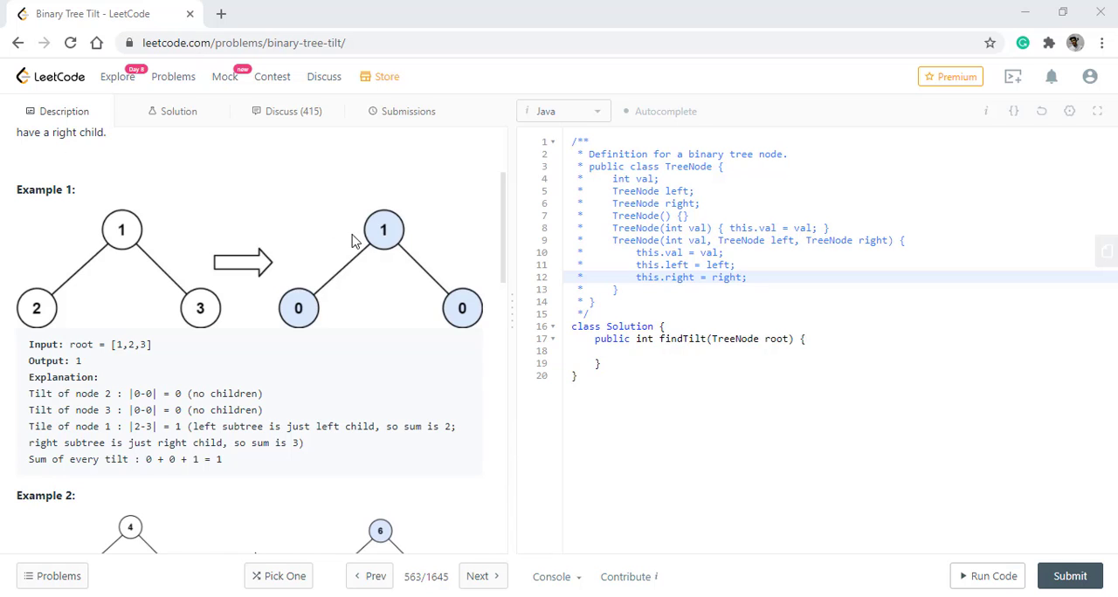
{"action": "mouse_move", "coordinate": [33, 332]}
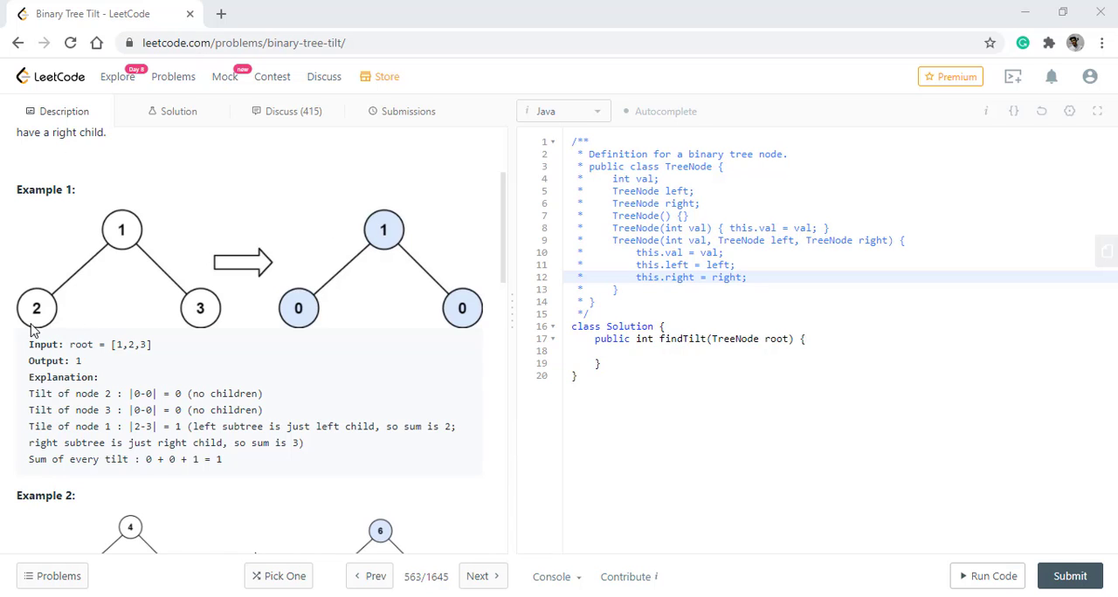
{"action": "mouse_move", "coordinate": [167, 444]}
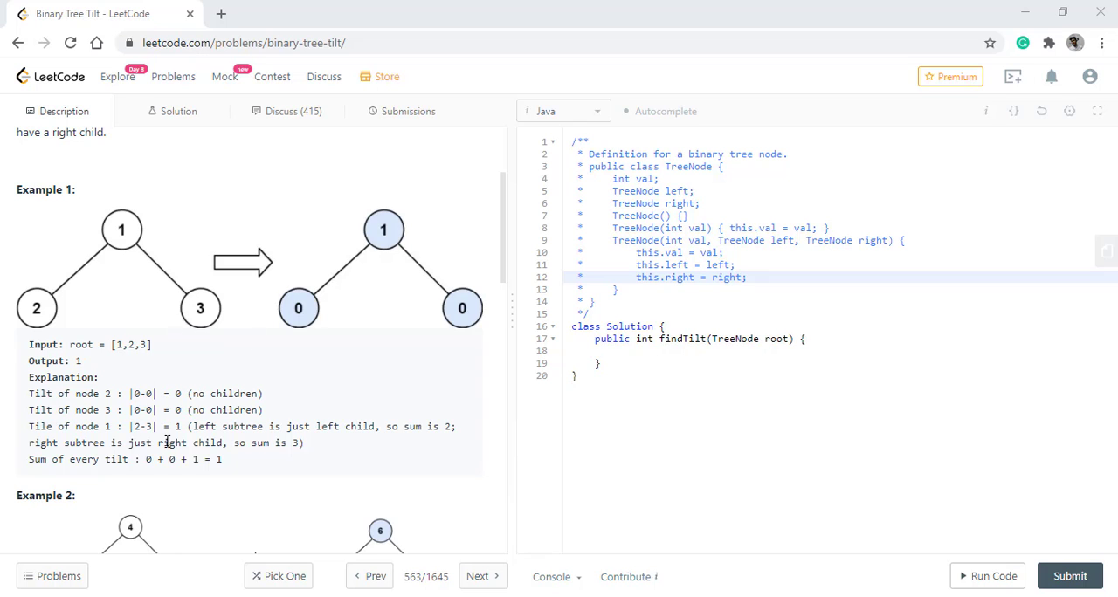
{"action": "scroll", "scroll_direction": "down", "scroll_amount": 3}
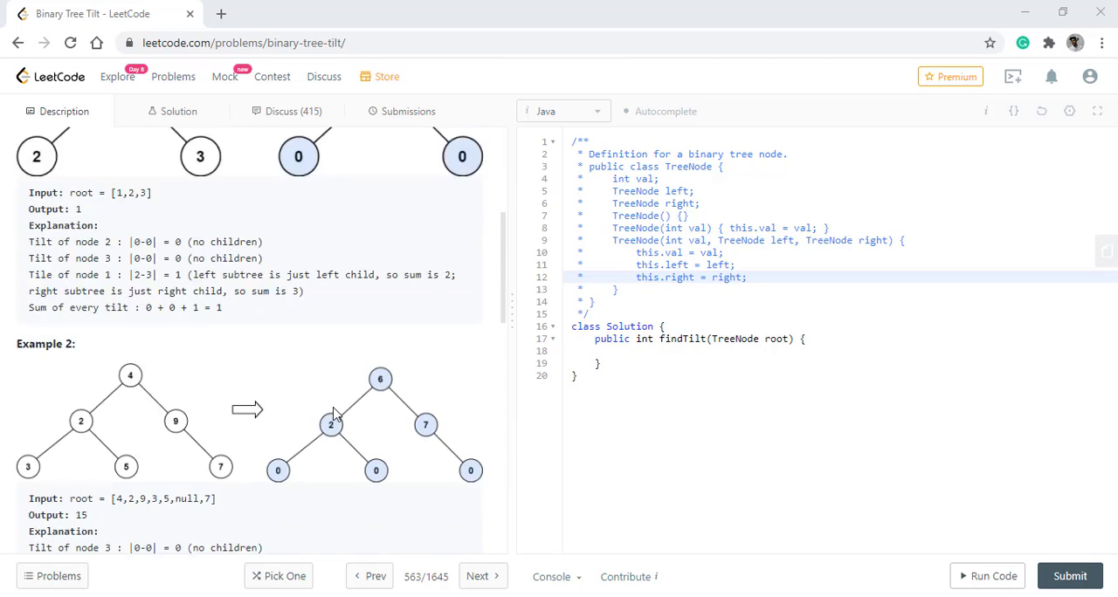
{"action": "scroll", "scroll_direction": "down", "scroll_amount": 3}
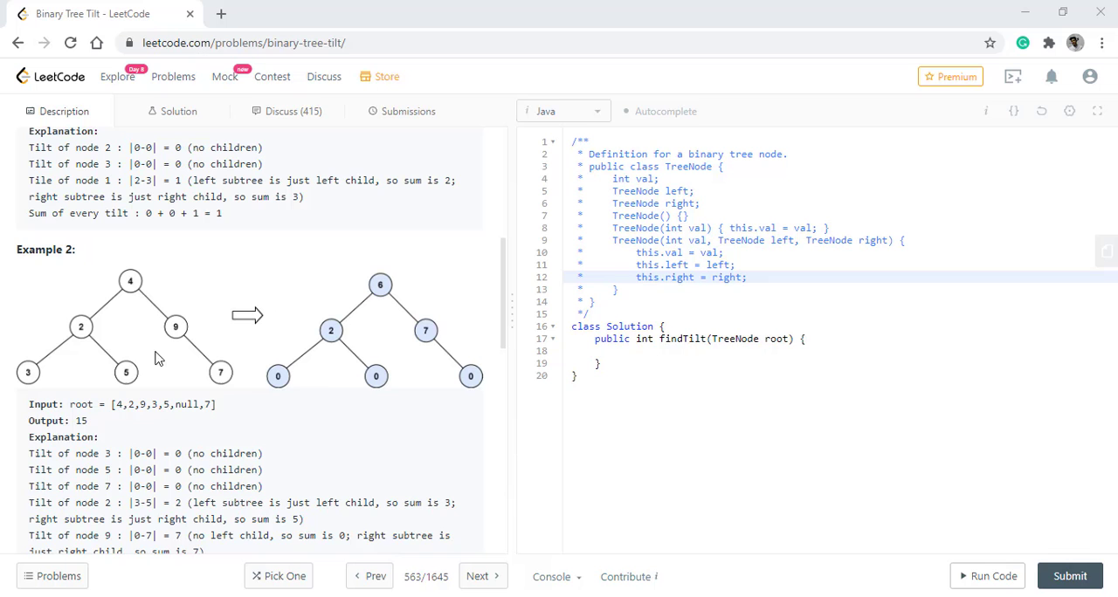
{"action": "mouse_move", "coordinate": [178, 376]}
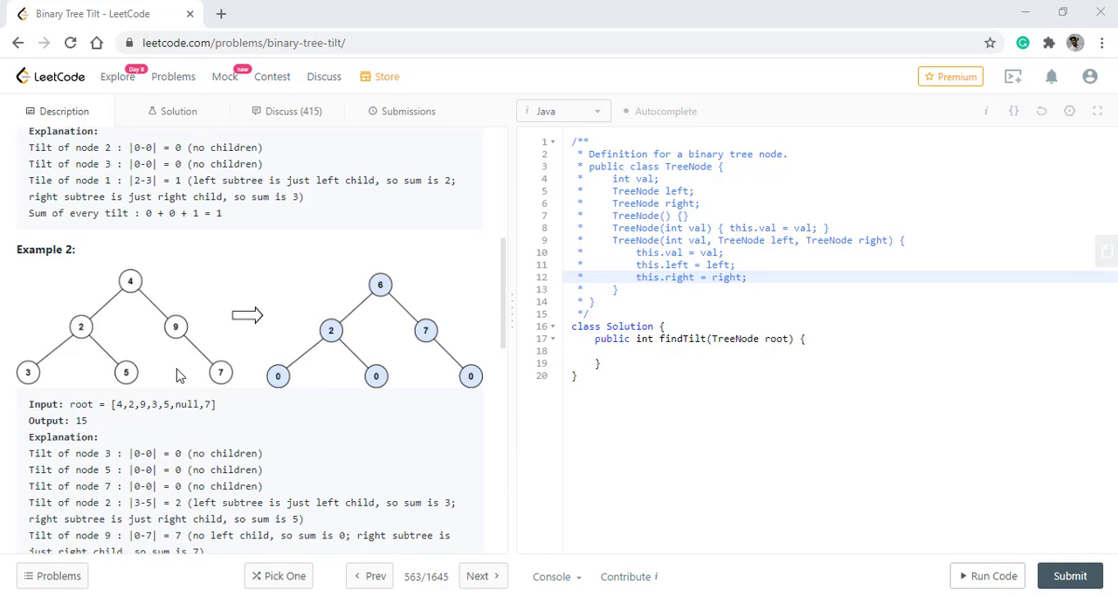
{"action": "scroll", "scroll_direction": "down", "scroll_amount": 3}
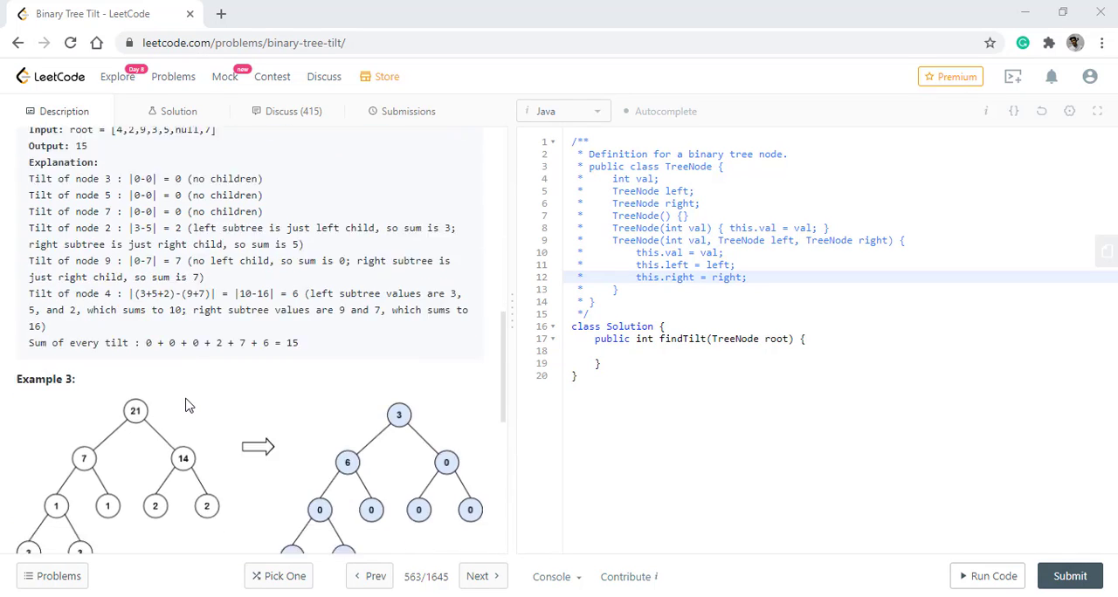
{"action": "scroll", "scroll_direction": "down", "scroll_amount": 3}
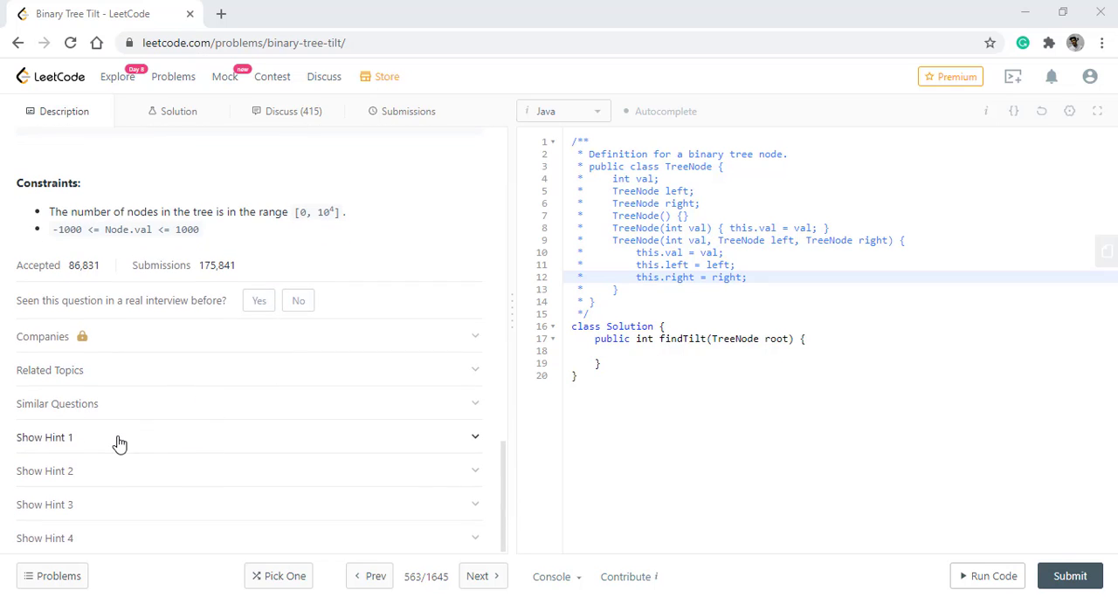
Step: Reveal Hint 4 about postorder traversal with left/right child values, then collapse it
{"action": "left_click", "coordinate": [44, 538]}
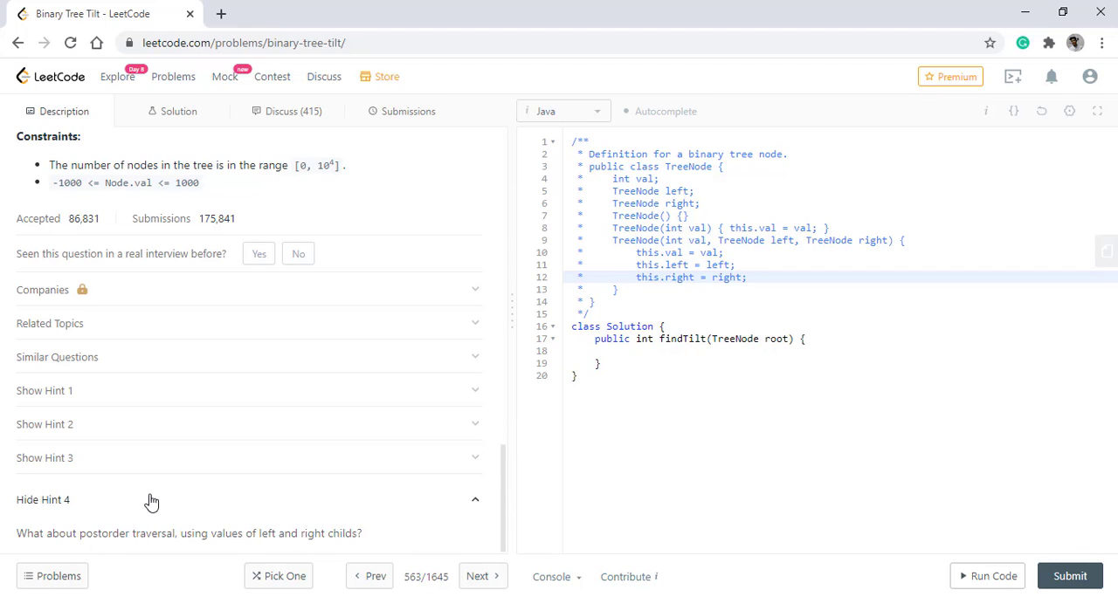
{"action": "left_click", "coordinate": [44, 499]}
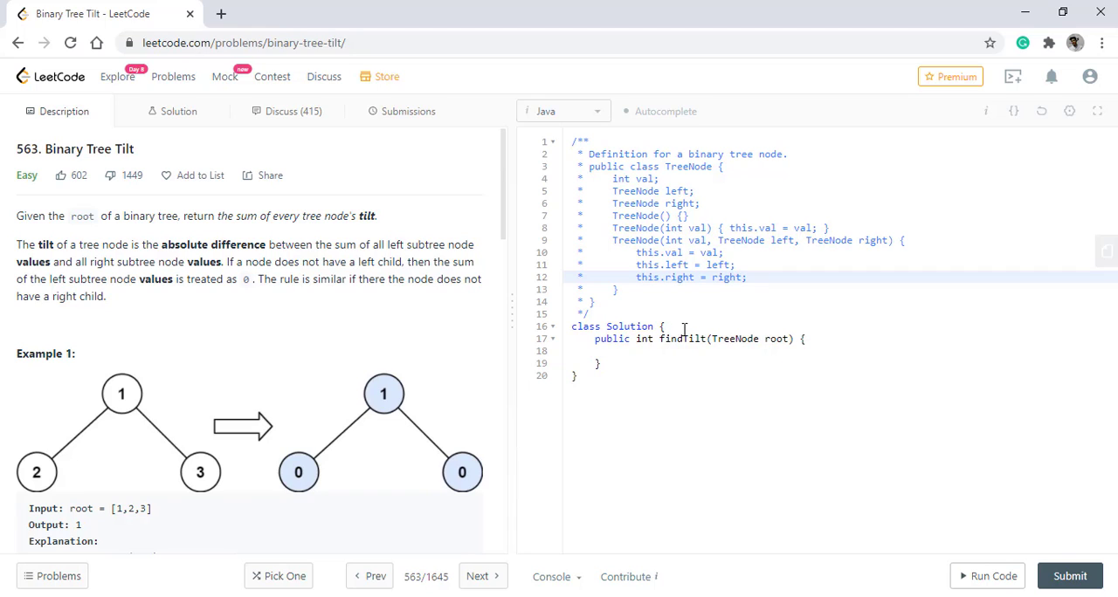
Step: Declare int diff=0 and make findTilt call helper(root) and return diff
{"action": "type", "text": "int"}
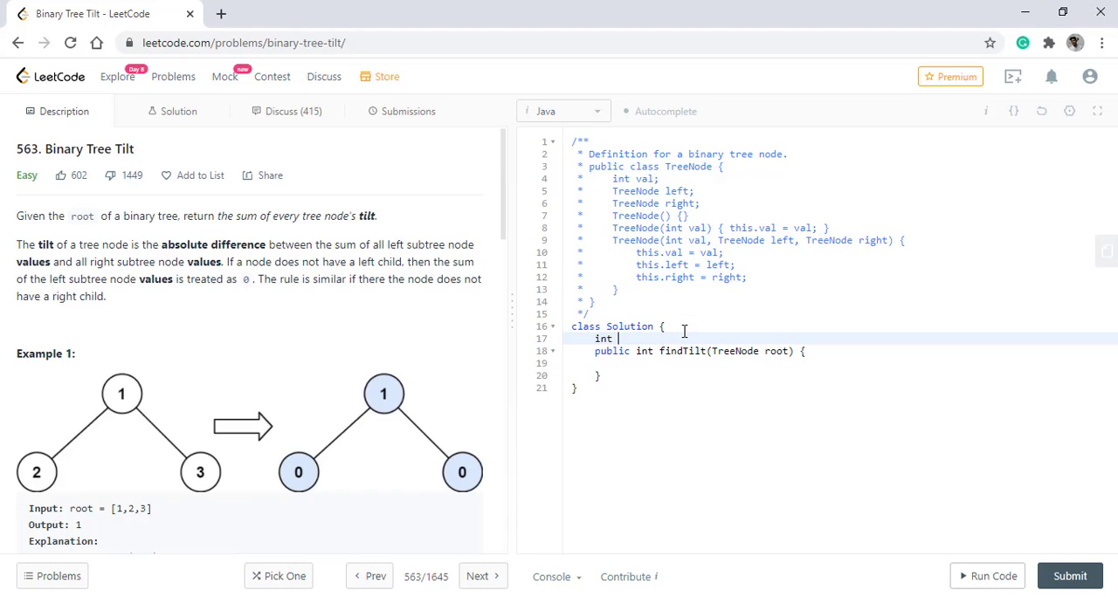
{"action": "type", "text": "diff=0;"}
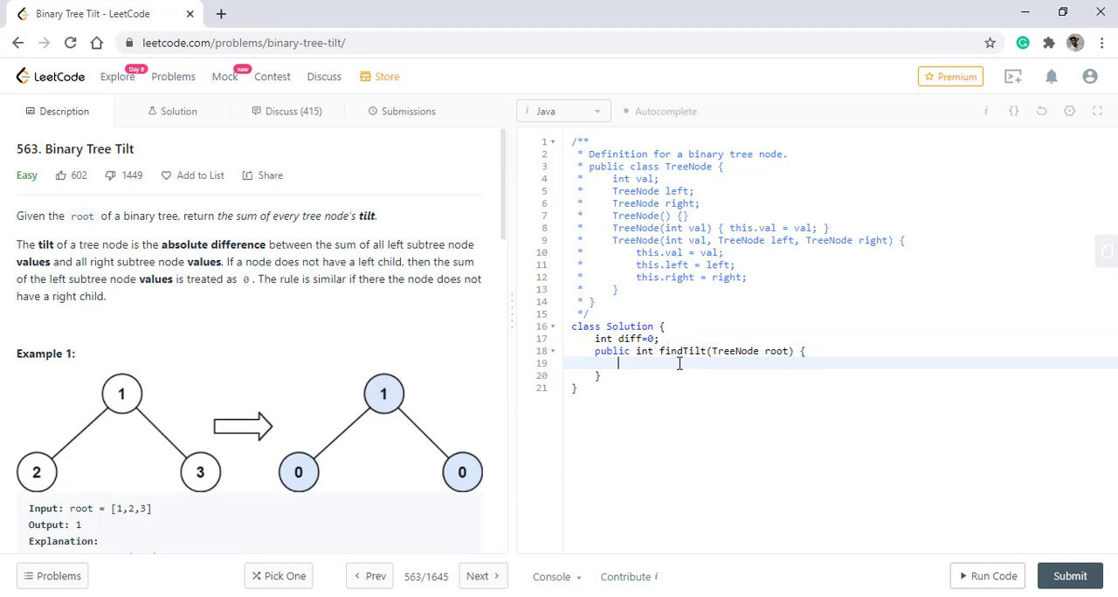
{"action": "type", "text": "helper()"}
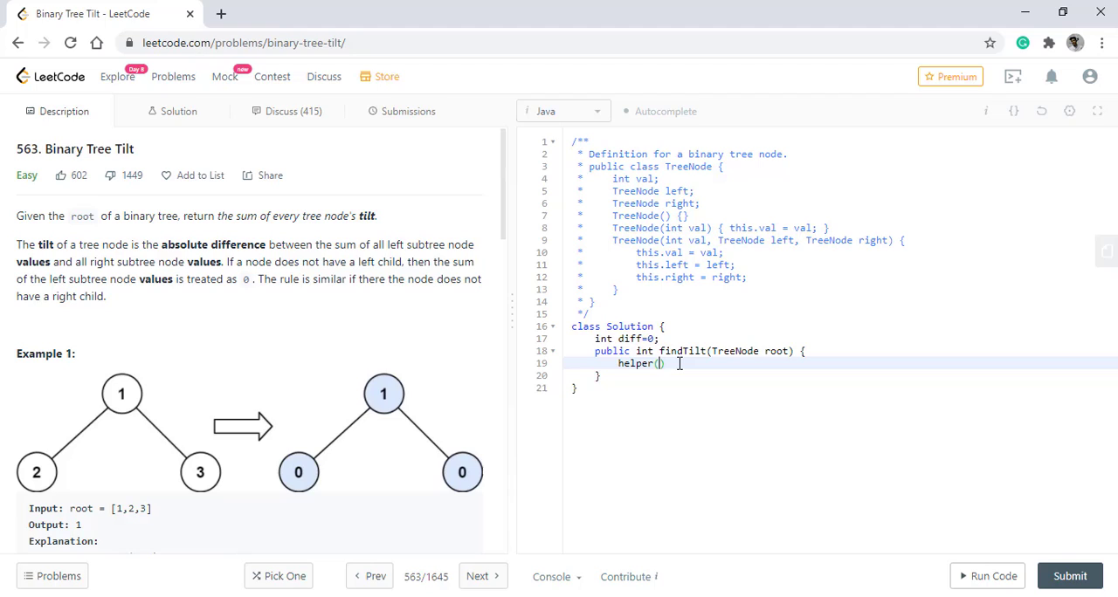
{"action": "type", "text": "root"}
{"action": "type", "text": "ret"}
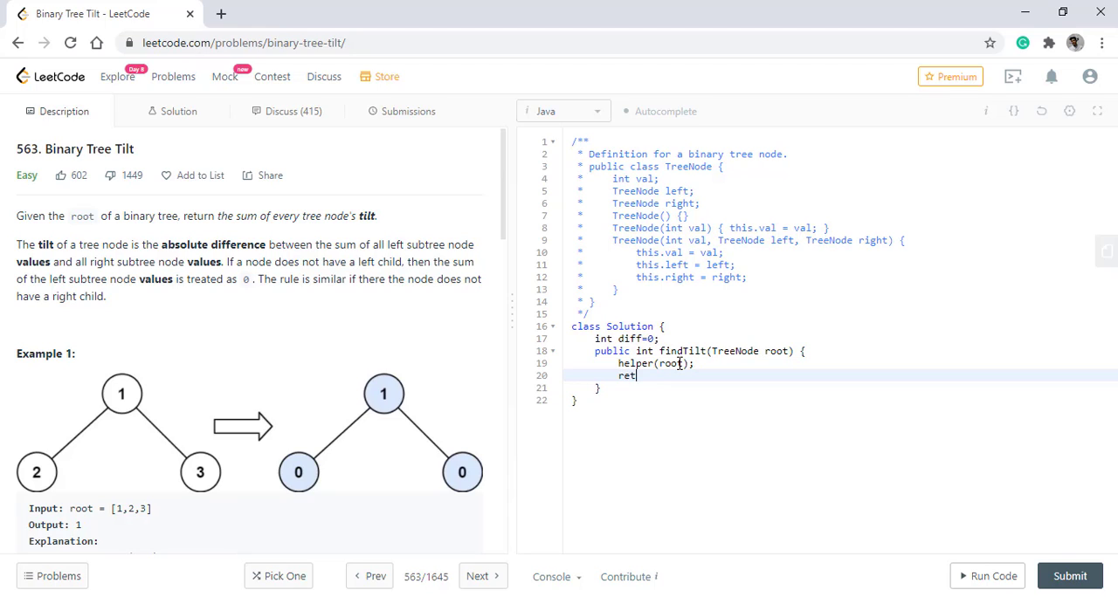
{"action": "type", "text": "urn diff;"}
{"action": "type", "text": "int"}
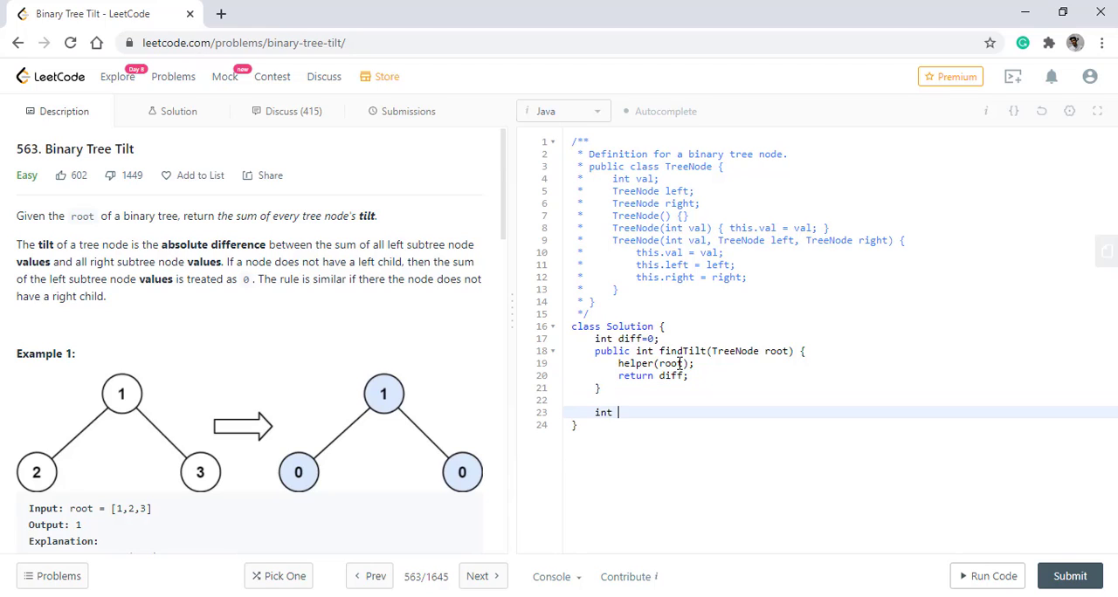
Step: Start helper(TreeNode root) with a null check returning 0
{"action": "type", "text": "helper()"}
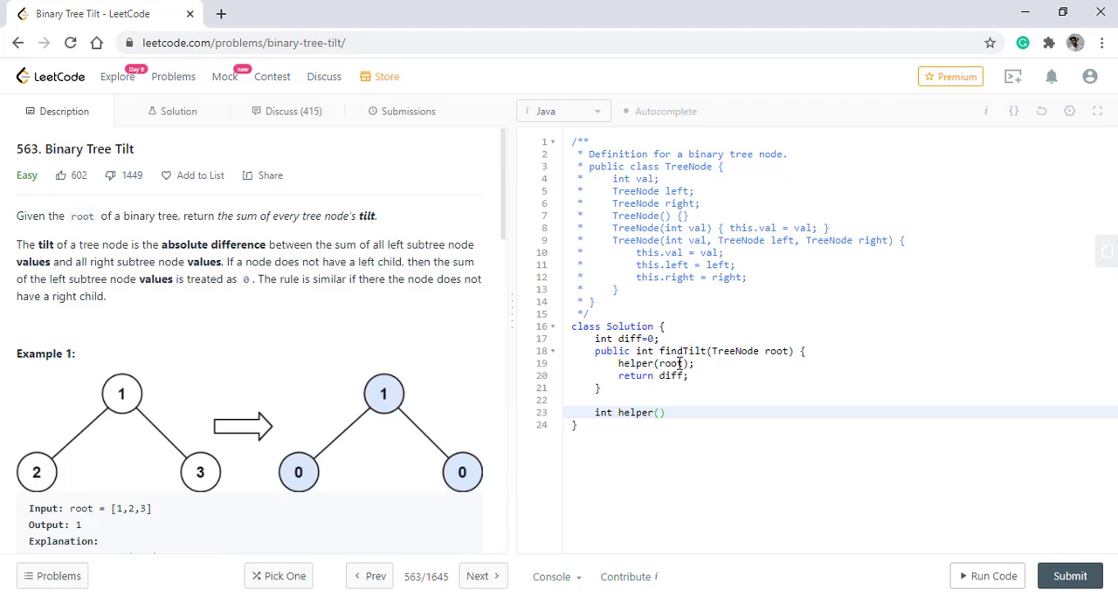
{"action": "type", "text": "TreeNode r"}
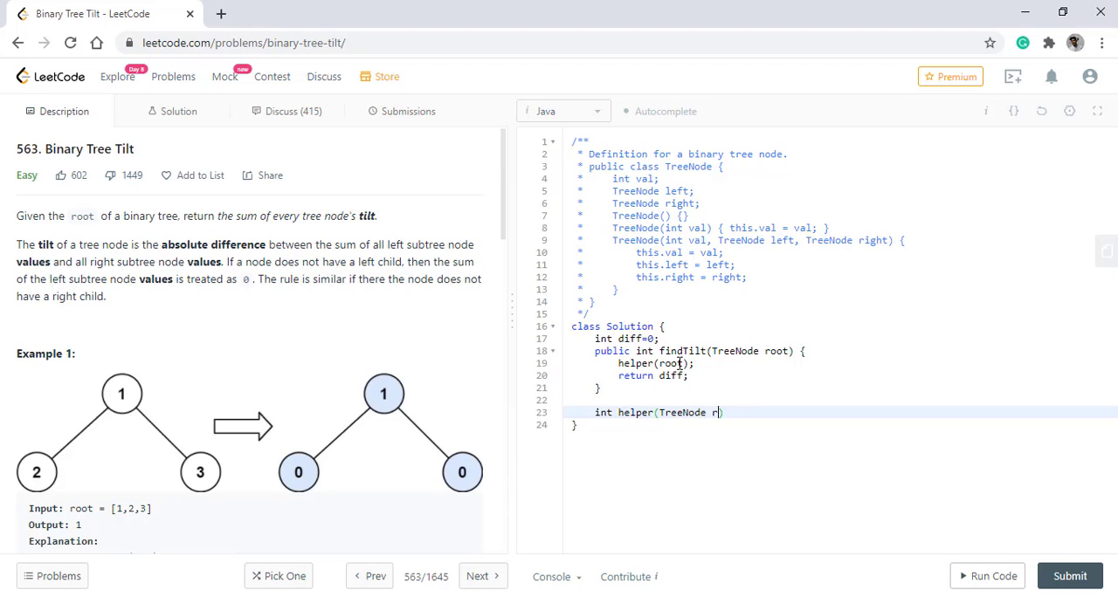
{"action": "type", "text": "oot){"}
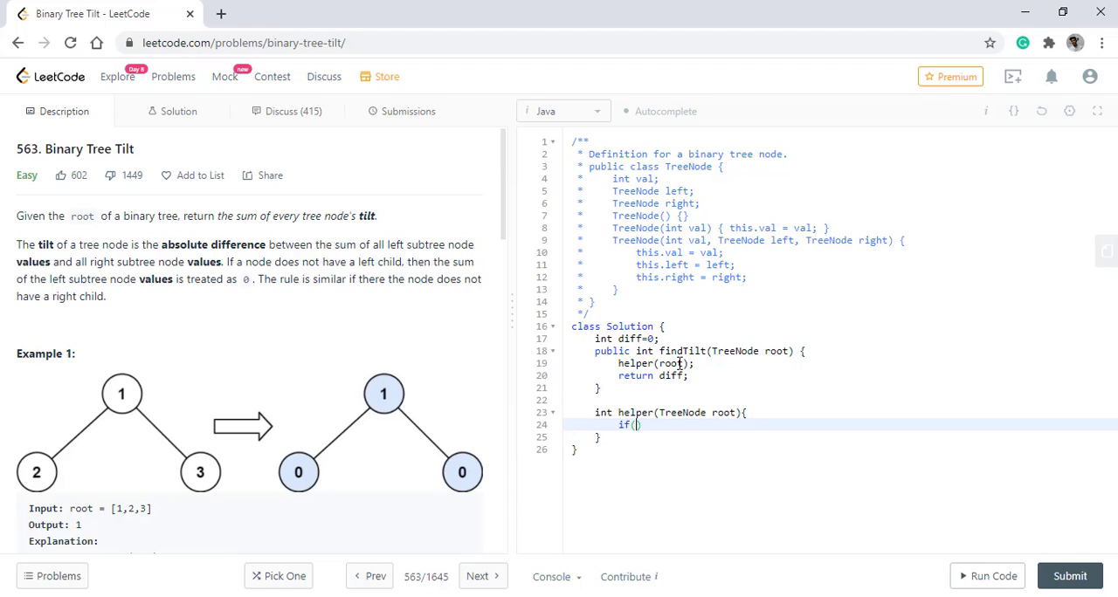
{"action": "type", "text": "root==null"}
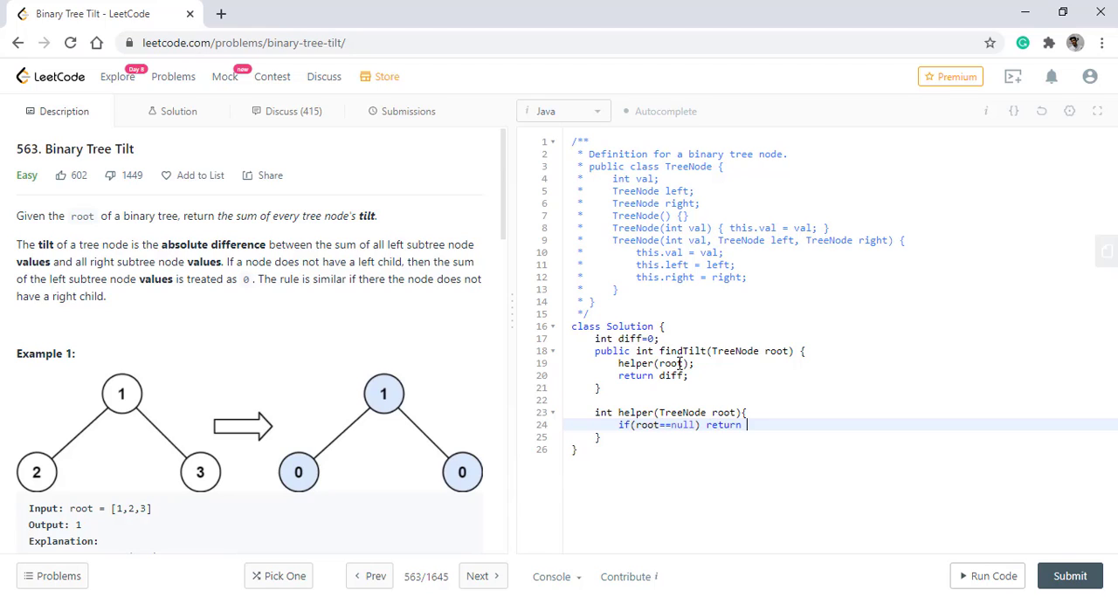
{"action": "type", "text": "0;"}
{"action": "type", "text": "if()"}
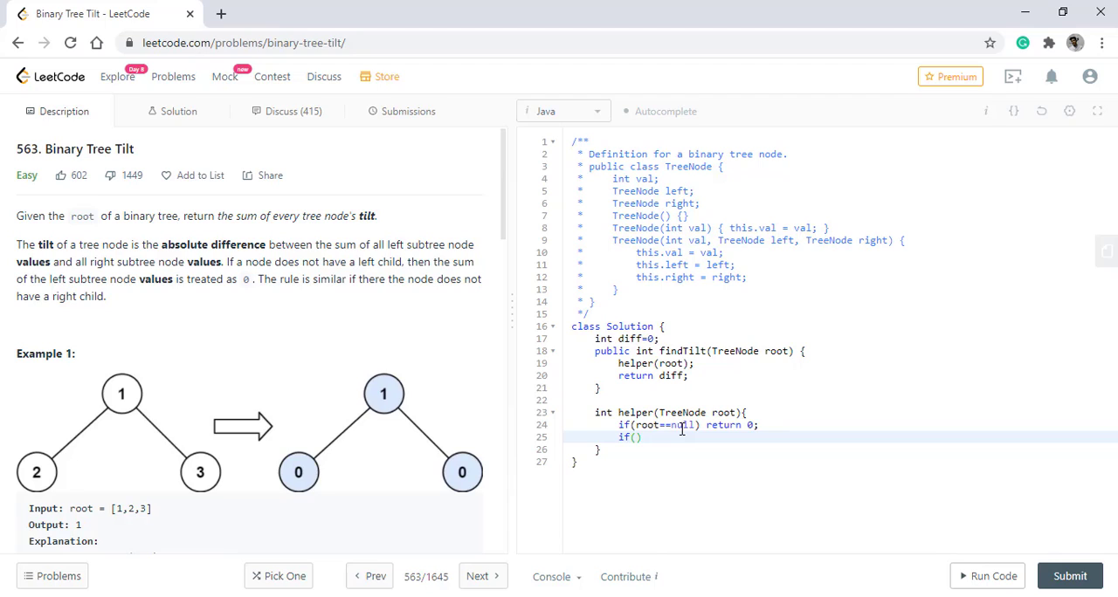
{"action": "key", "text": "Backspace"}
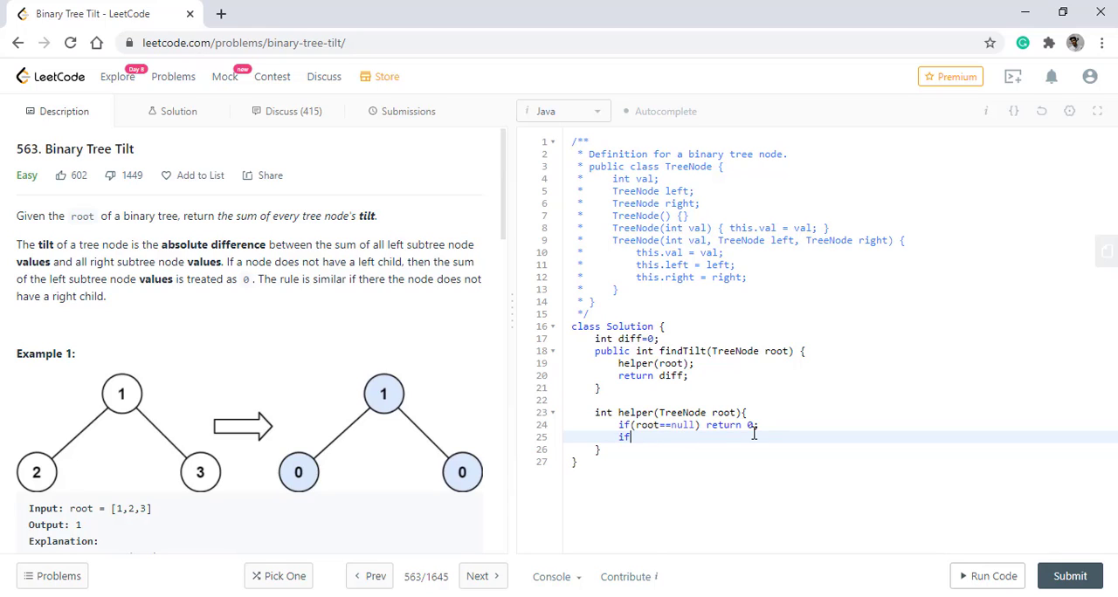
Step: Add the leaf check returning root.val when both children are null
{"action": "type", "text": "(root."}
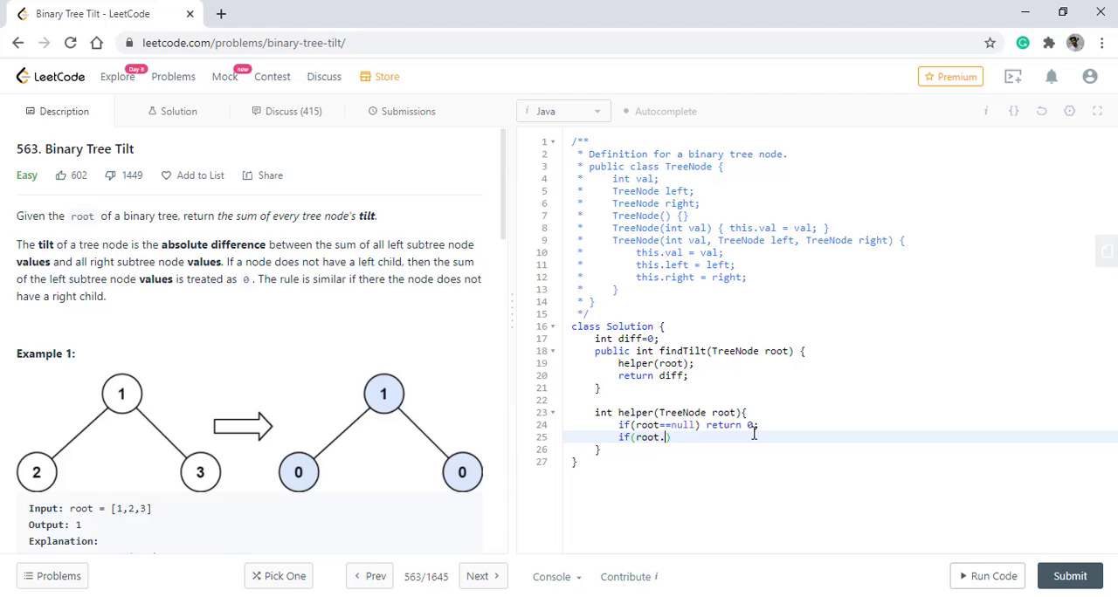
{"action": "type", "text": "left=="}
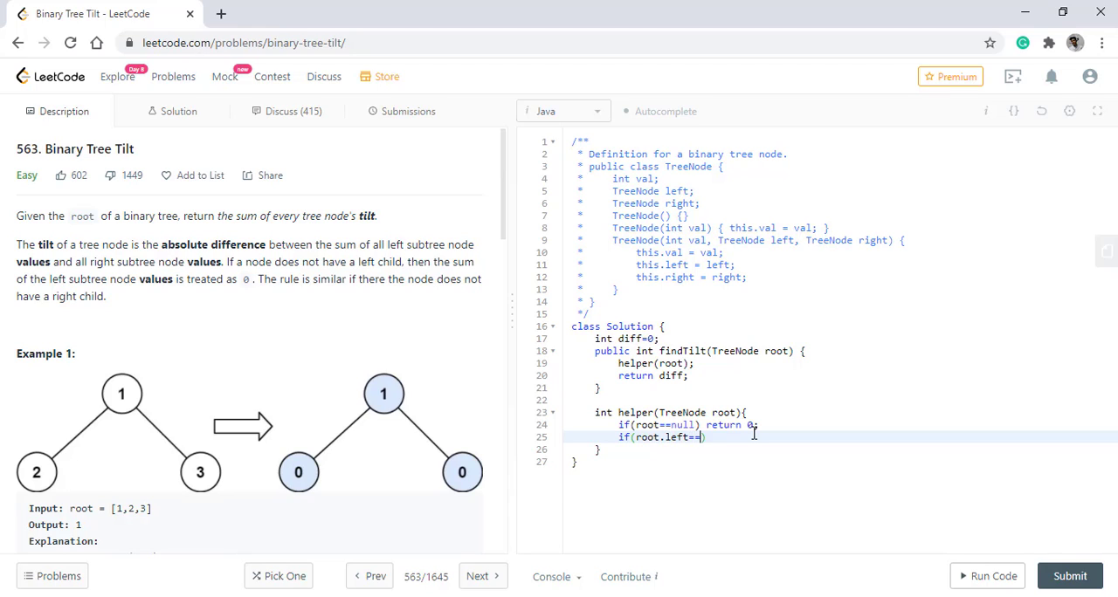
{"action": "type", "text": "null && root."}
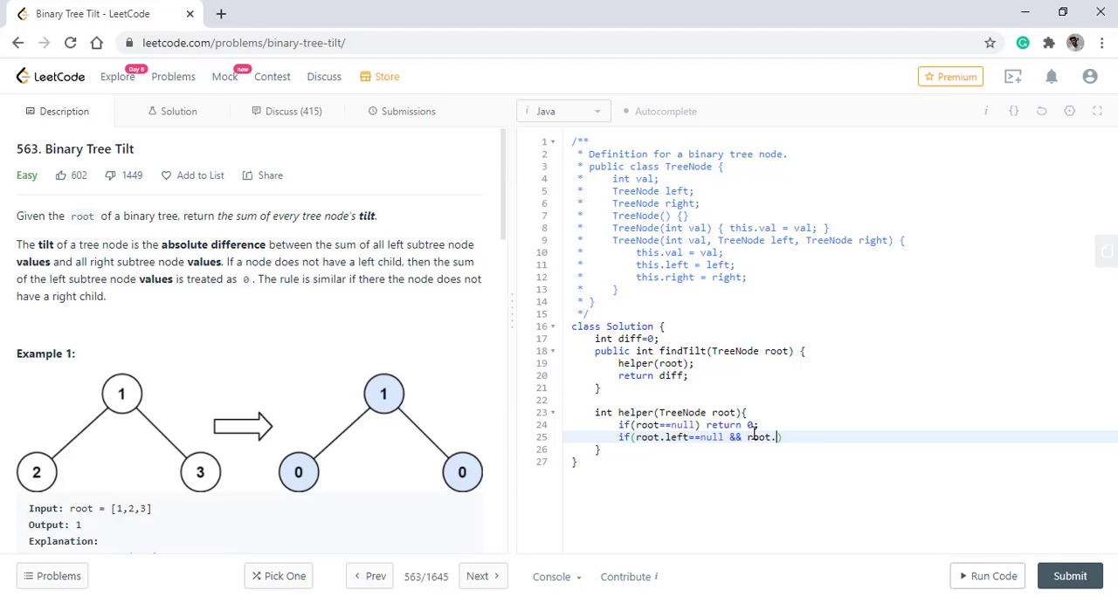
{"action": "type", "text": "right==null"}
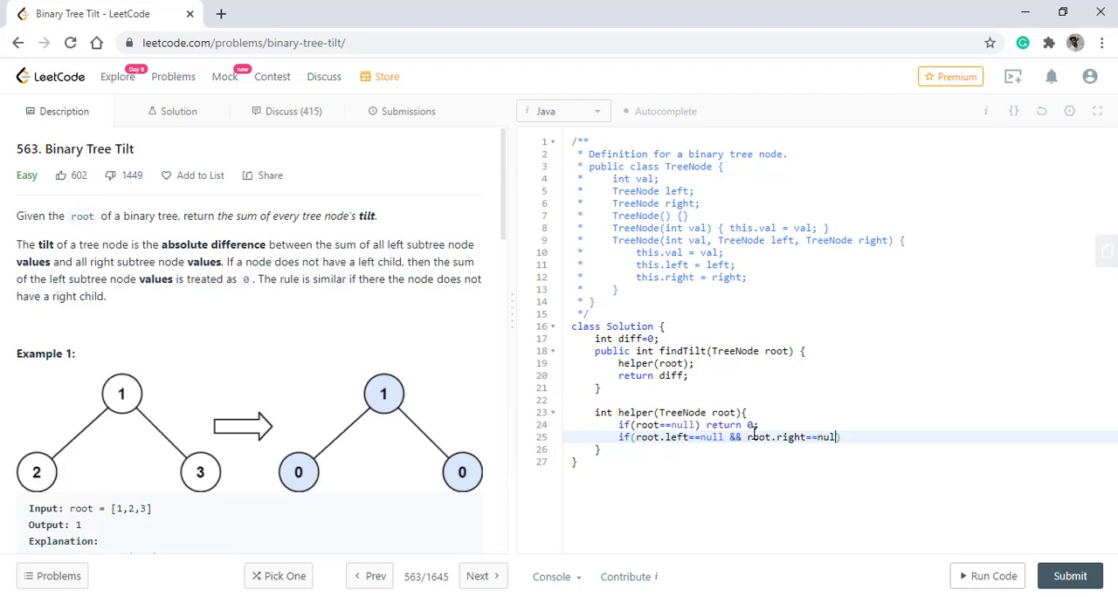
{"action": "type", "text": ") return"}
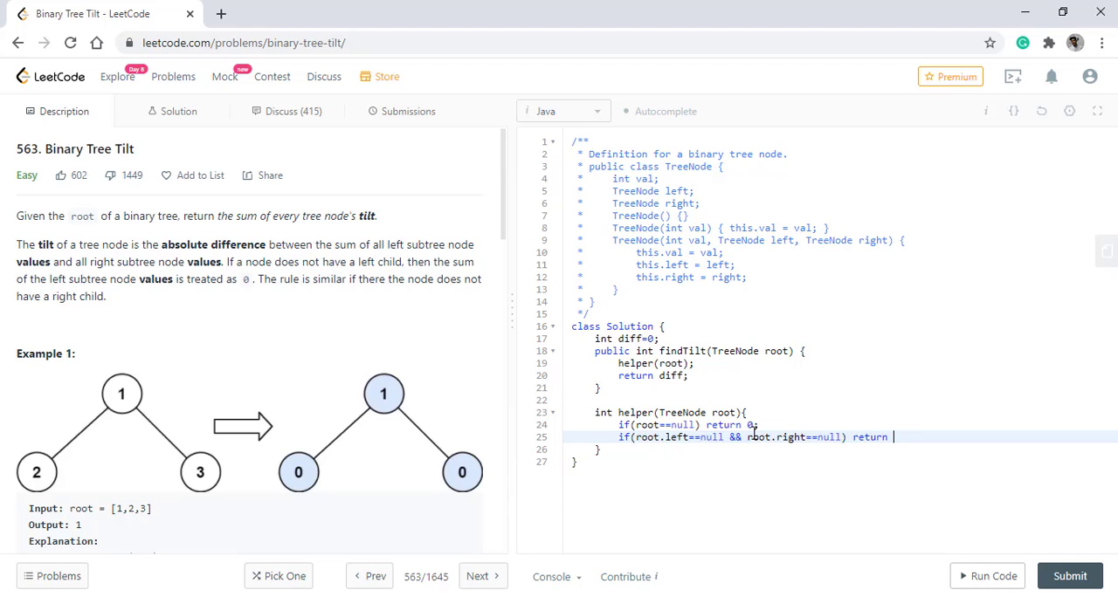
{"action": "type", "text": "root.val"}
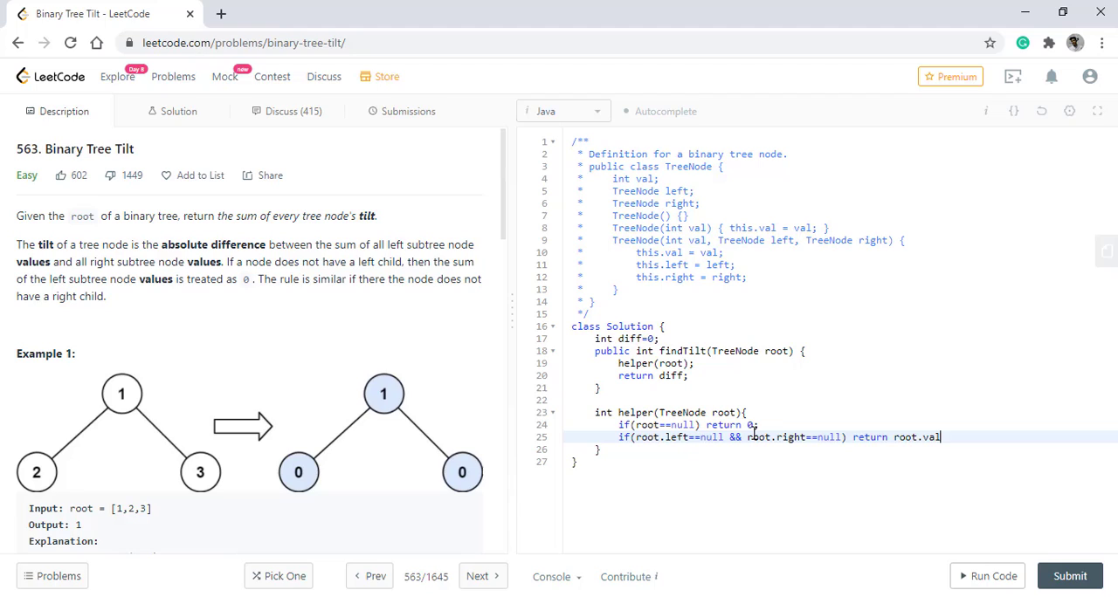
{"action": "key", "text": "Enter"}
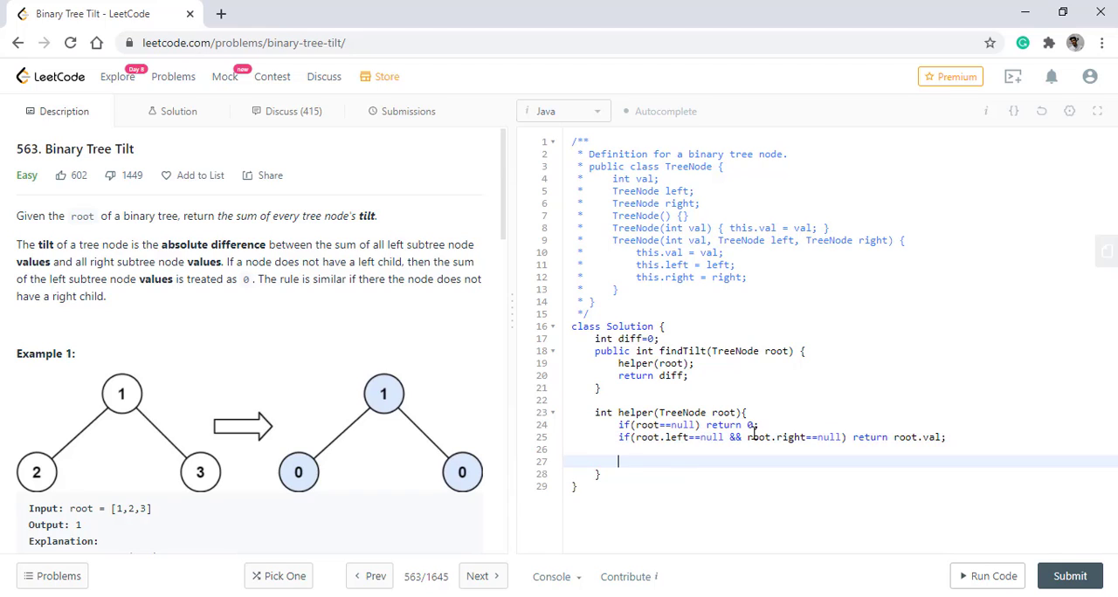
Step: Compute int left=helper(root.left) and right=helper(root.right) recursively
{"action": "type", "text": "int"}
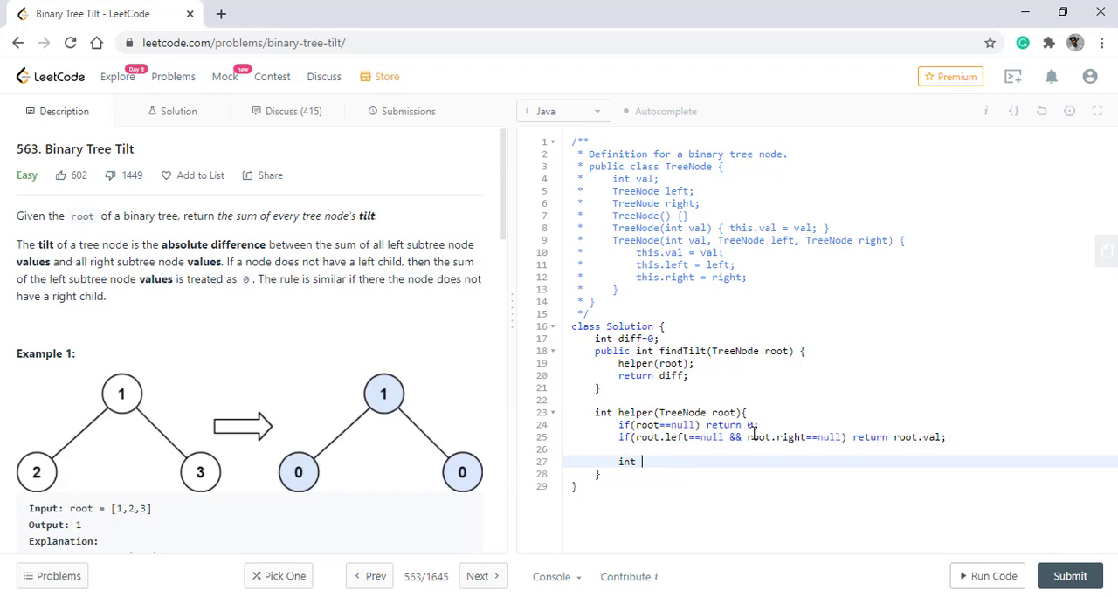
{"action": "type", "text": "left="}
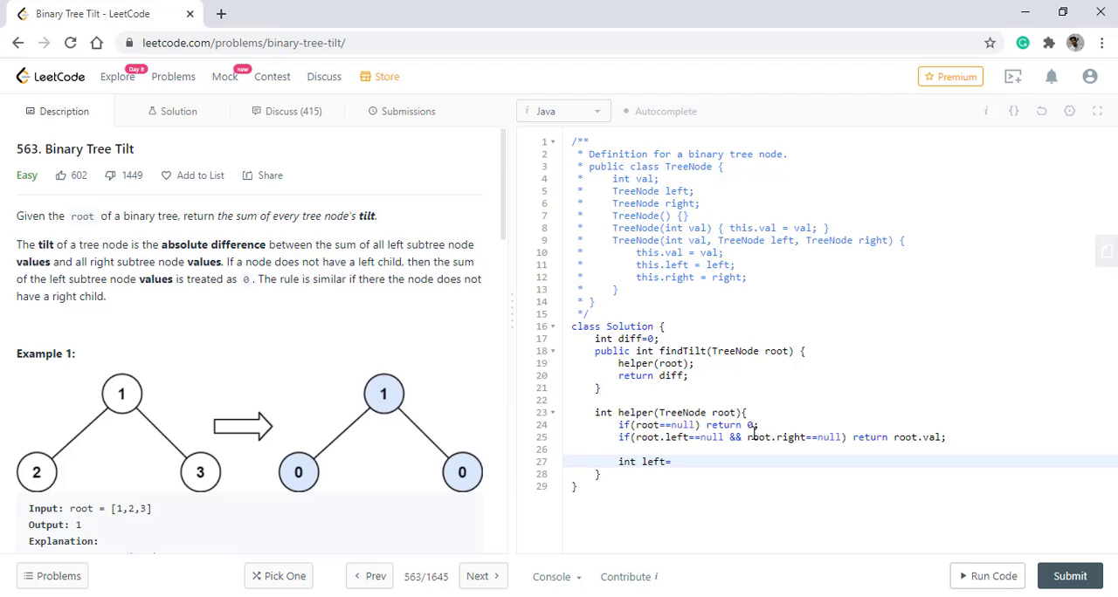
{"action": "type", "text": "helper("}
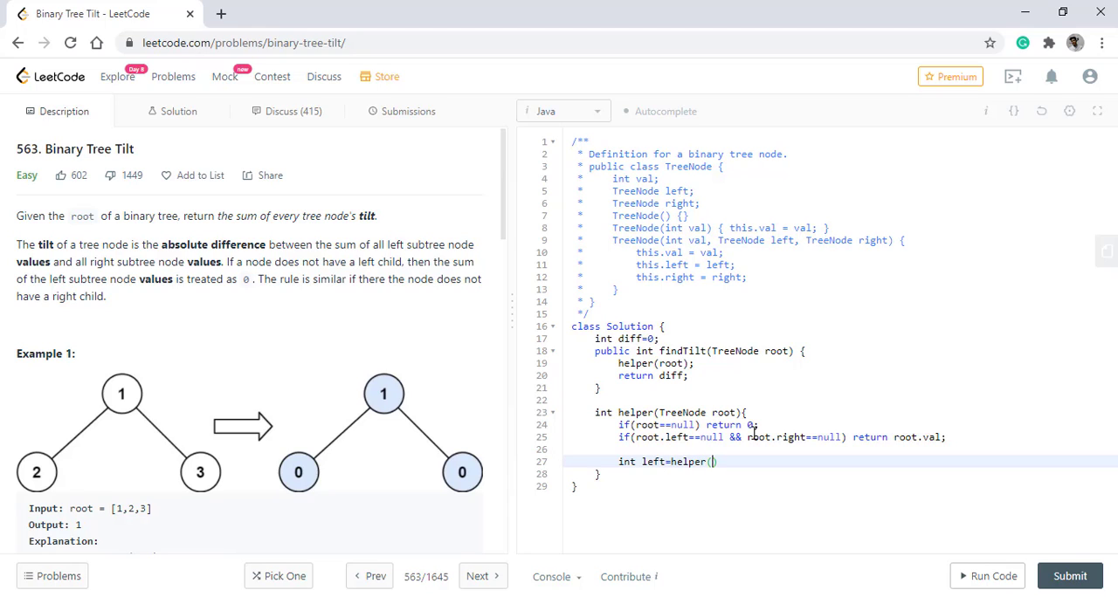
{"action": "type", "text": "root.left"}
{"action": "type", "text": "int"}
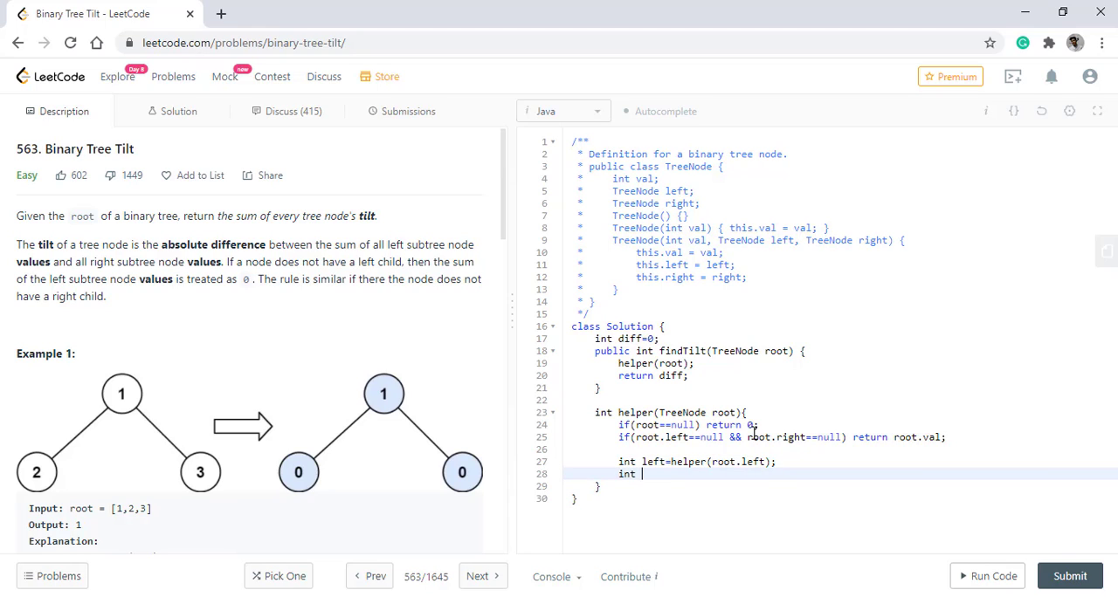
{"action": "type", "text": "right=he"}
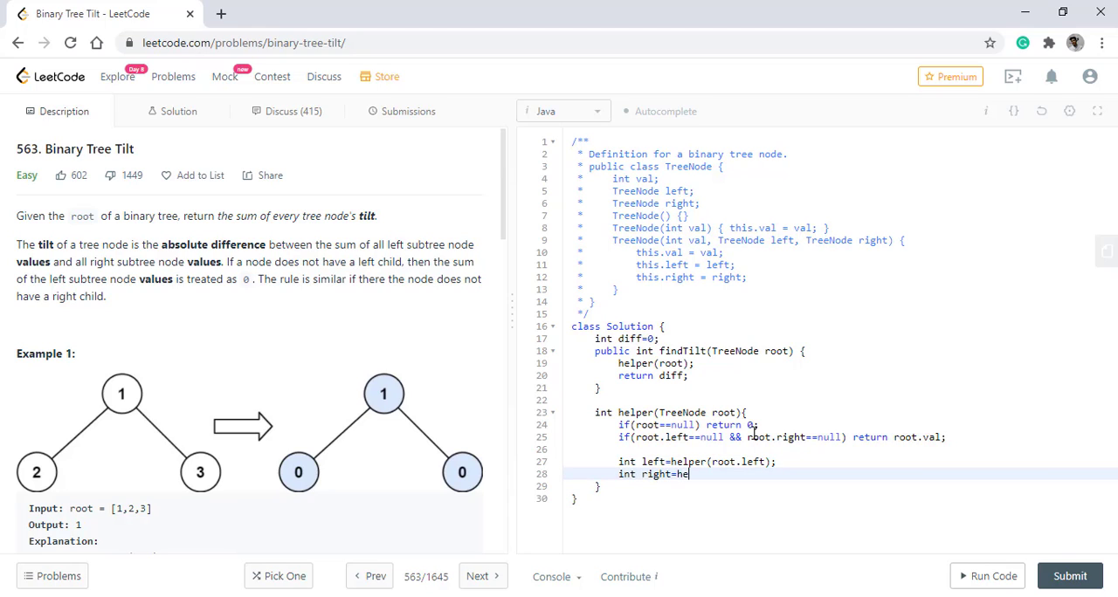
{"action": "type", "text": "lper(root)"}
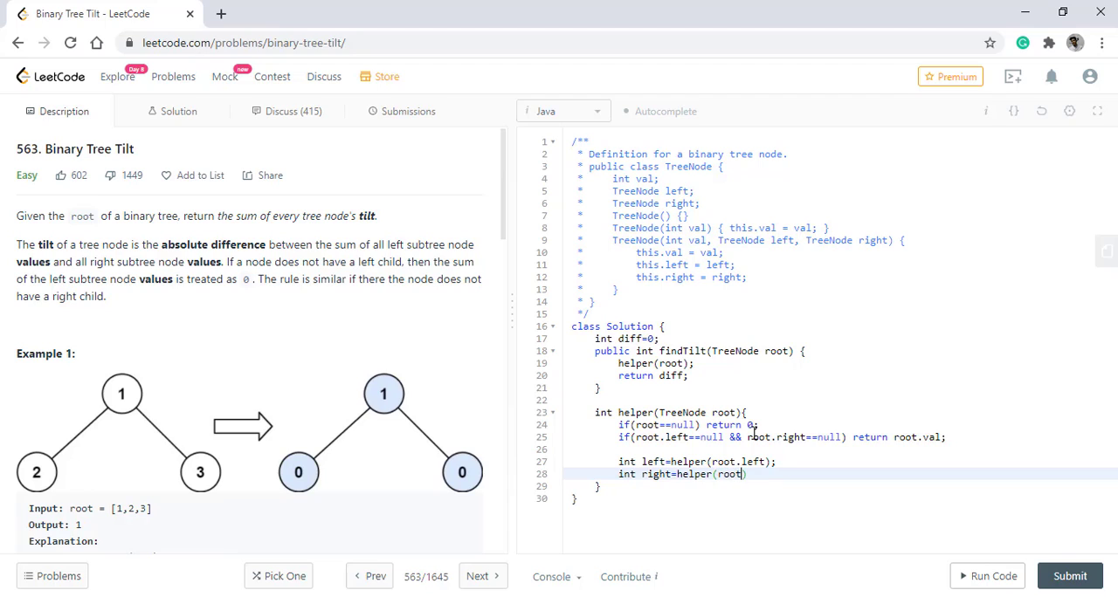
{"action": "type", "text": ".right"}
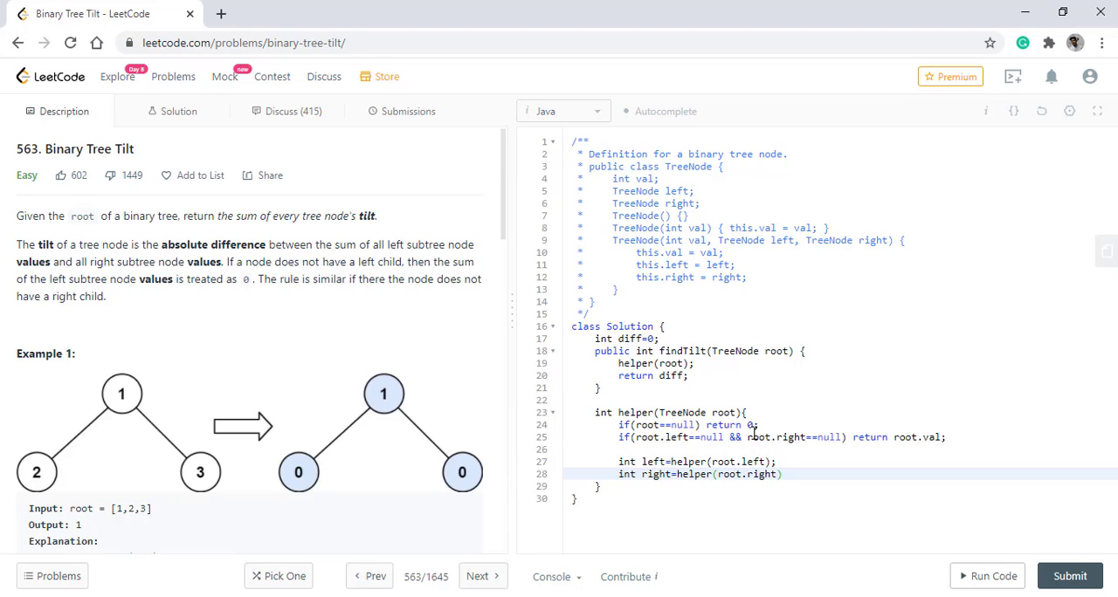
Step: Add diff+=Math.abs(left-right); and return left+right+root.val;
{"action": "type", "text": "diff"}
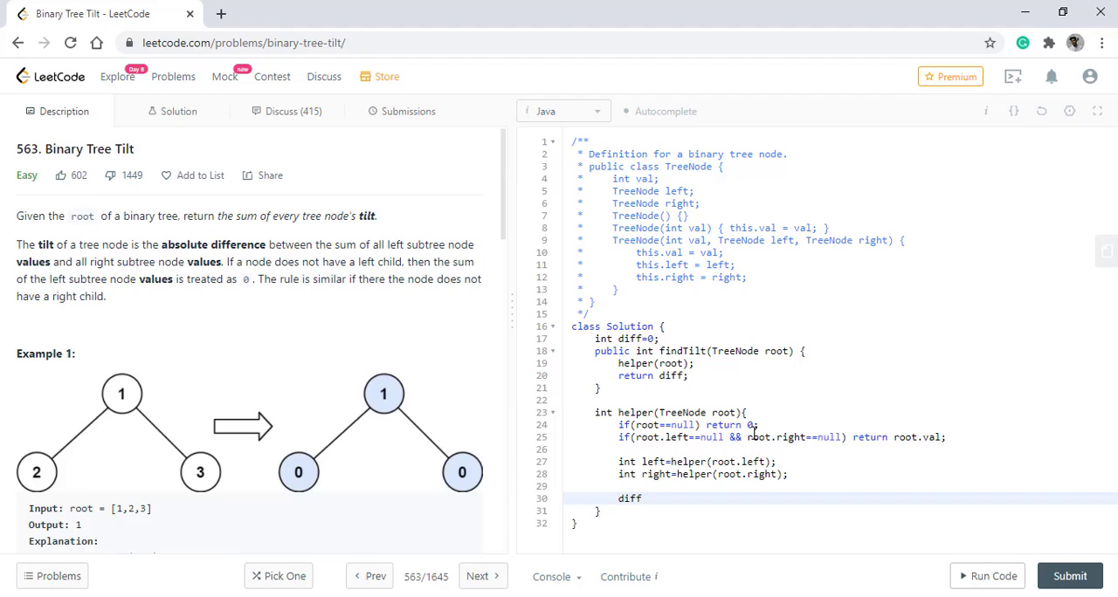
{"action": "type", "text": "+="}
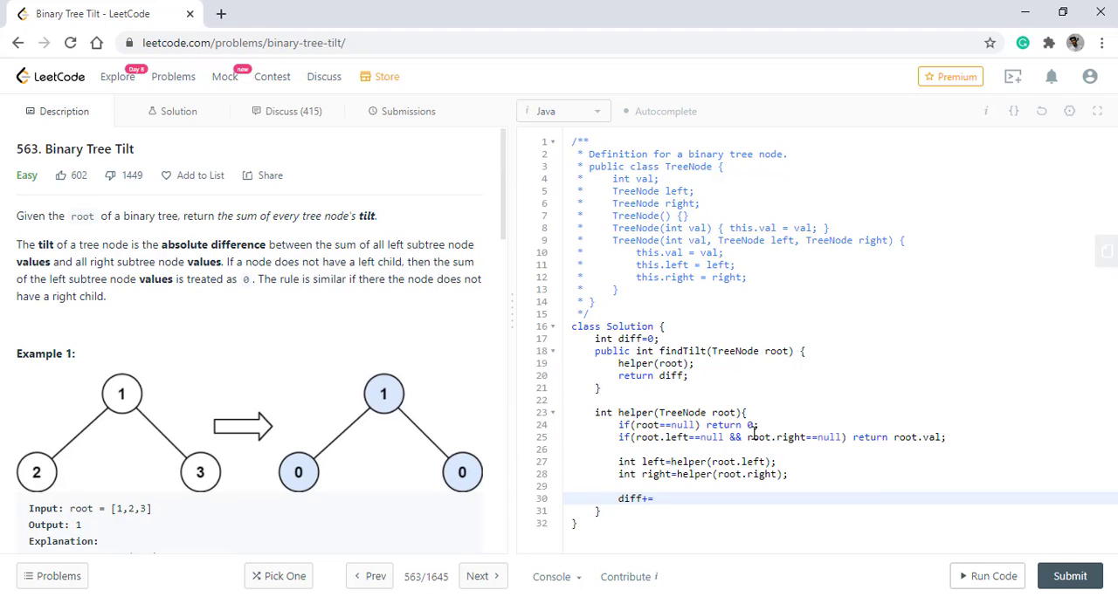
{"action": "type", "text": "Math.a"}
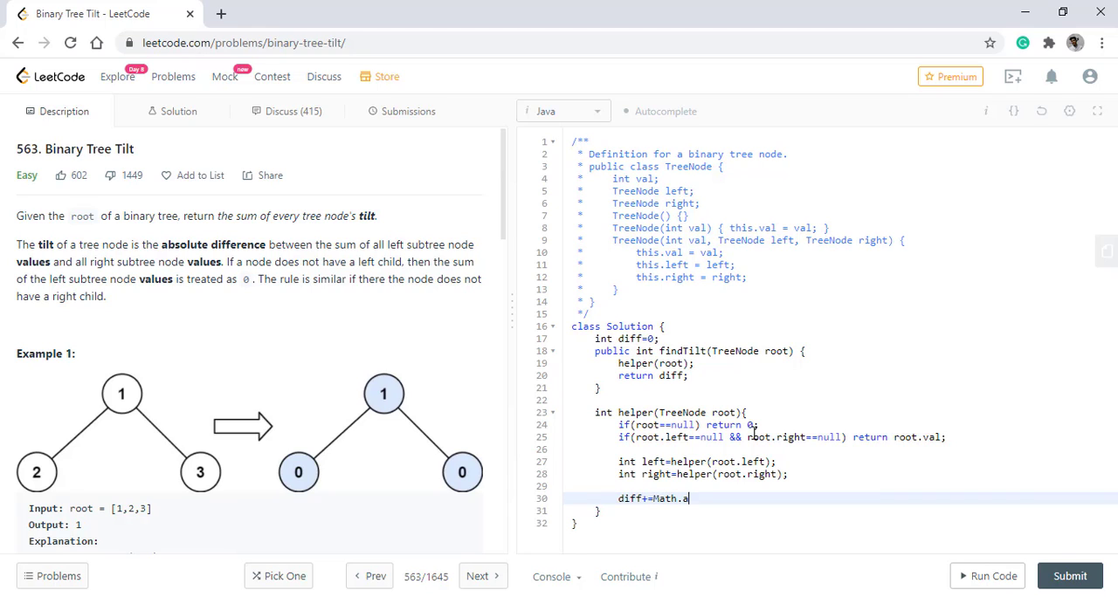
{"action": "type", "text": "bs(left)"}
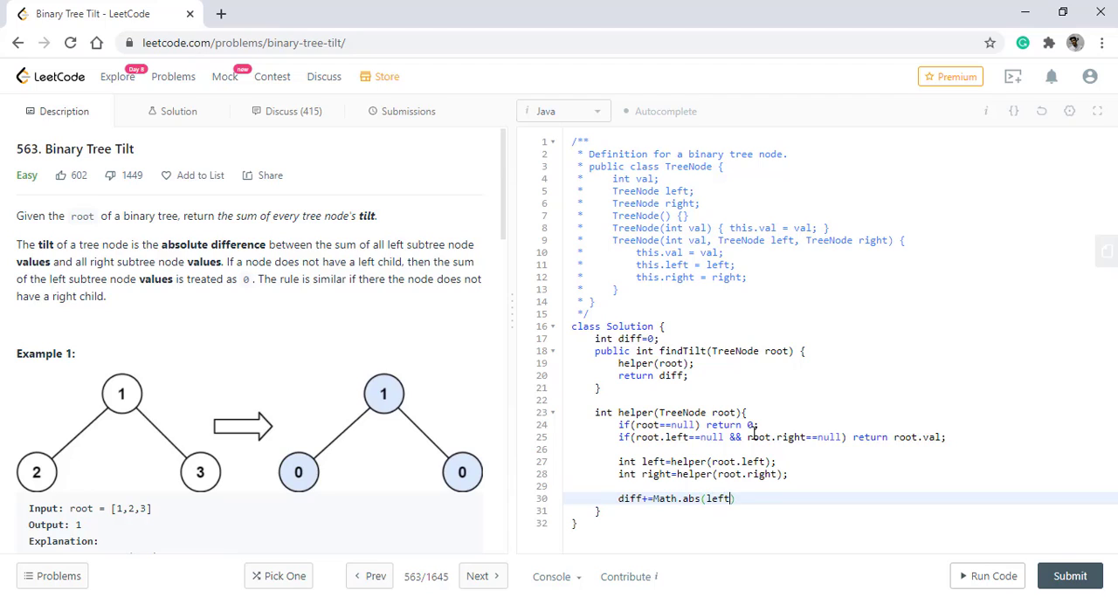
{"action": "type", "text": "-right);"}
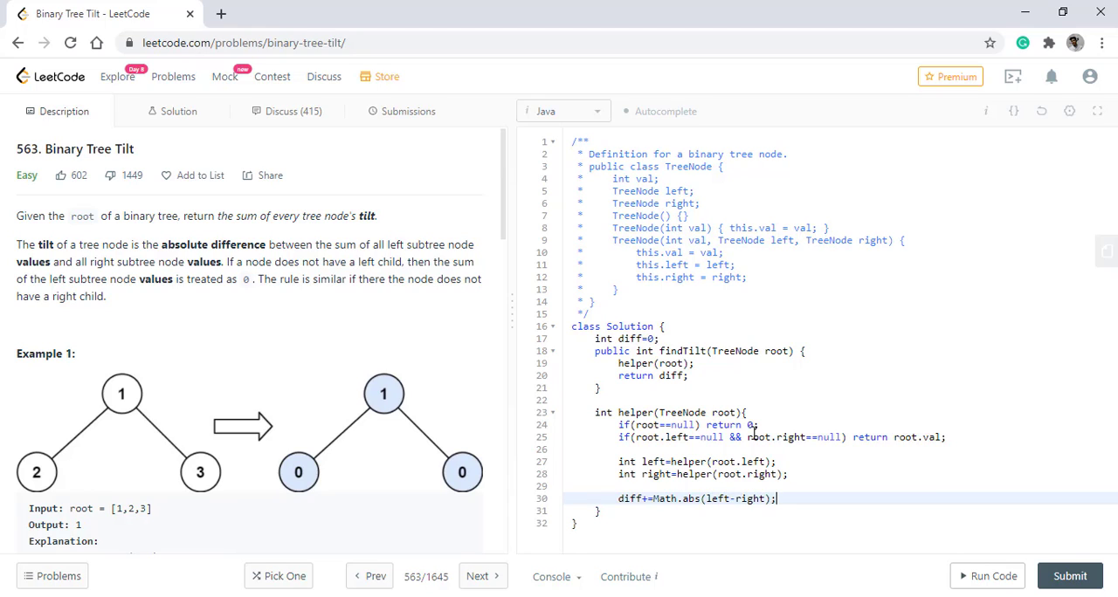
{"action": "type", "text": "retur"}
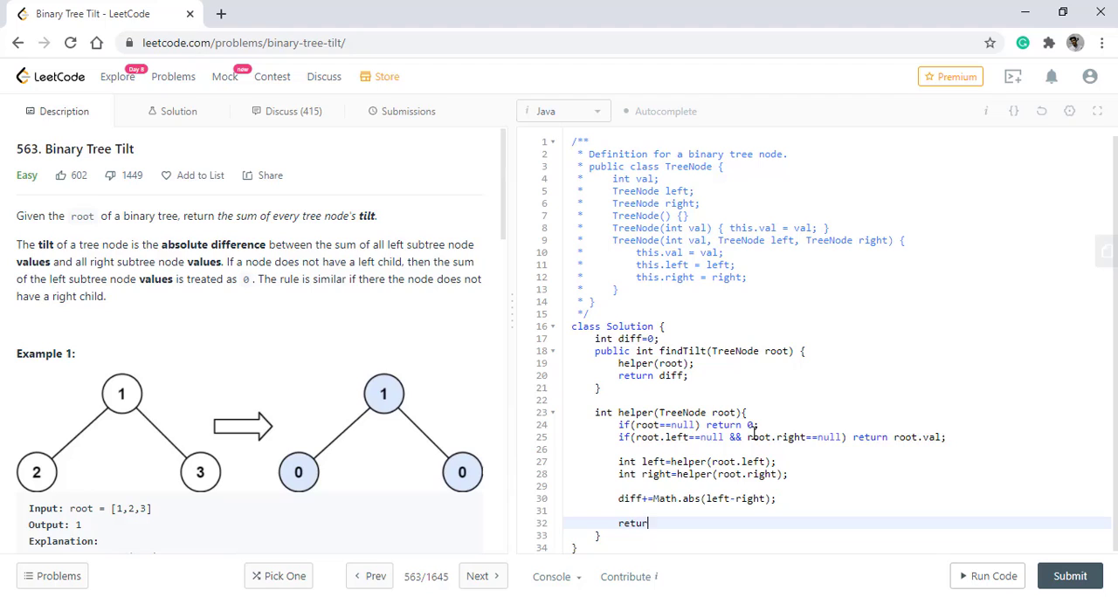
{"action": "type", "text": "left+right"}
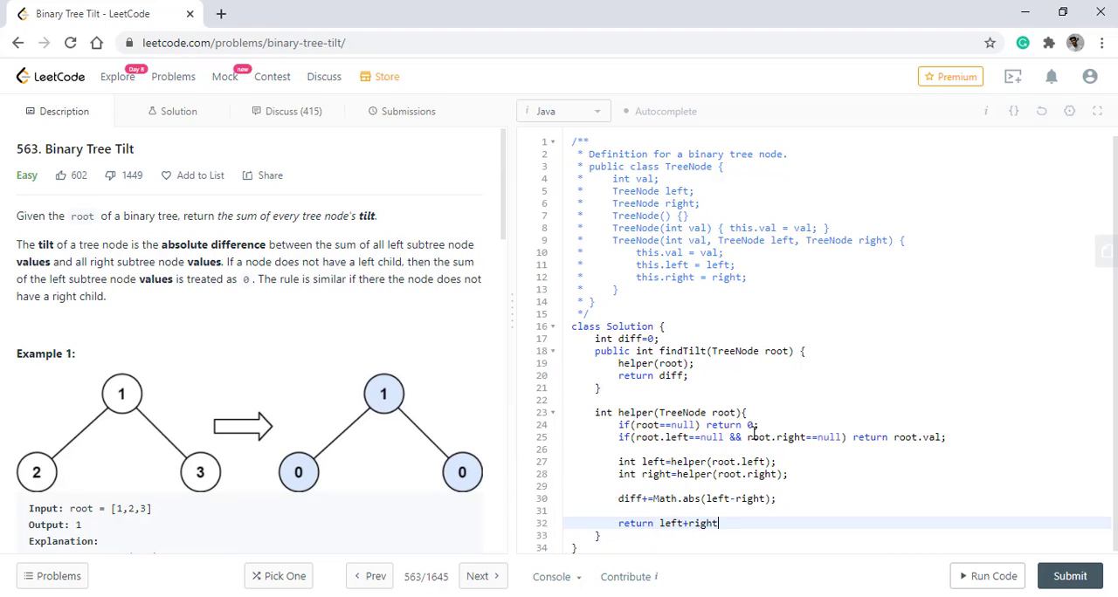
{"action": "type", "text": "+root.val;"}
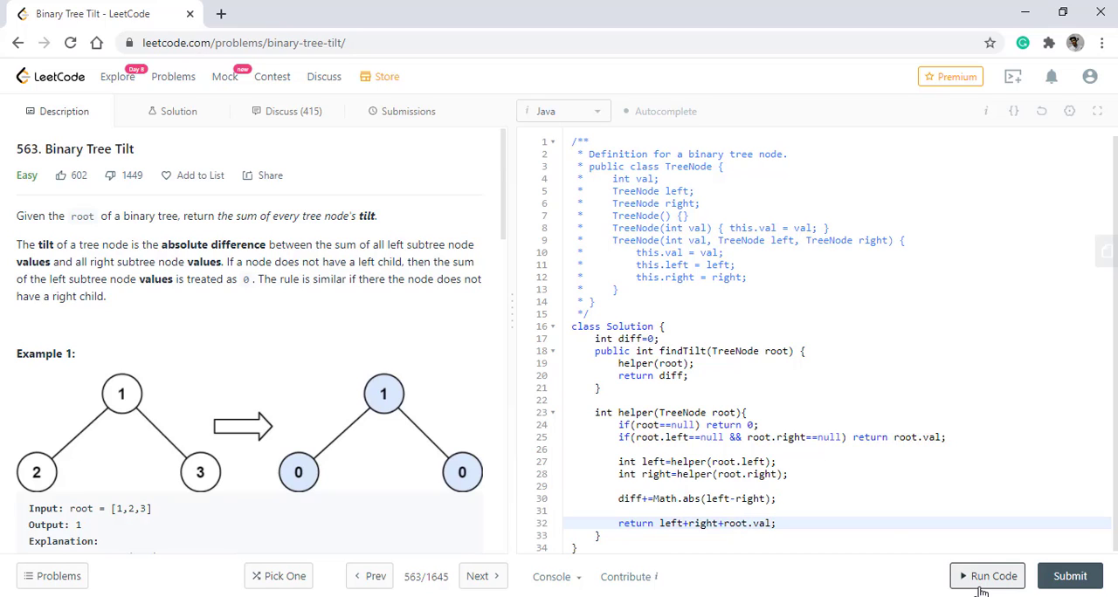
Step: Run the solution on the example, confirm it matches Expected, and submit for an Accepted result
{"action": "left_click", "coordinate": [988, 576]}
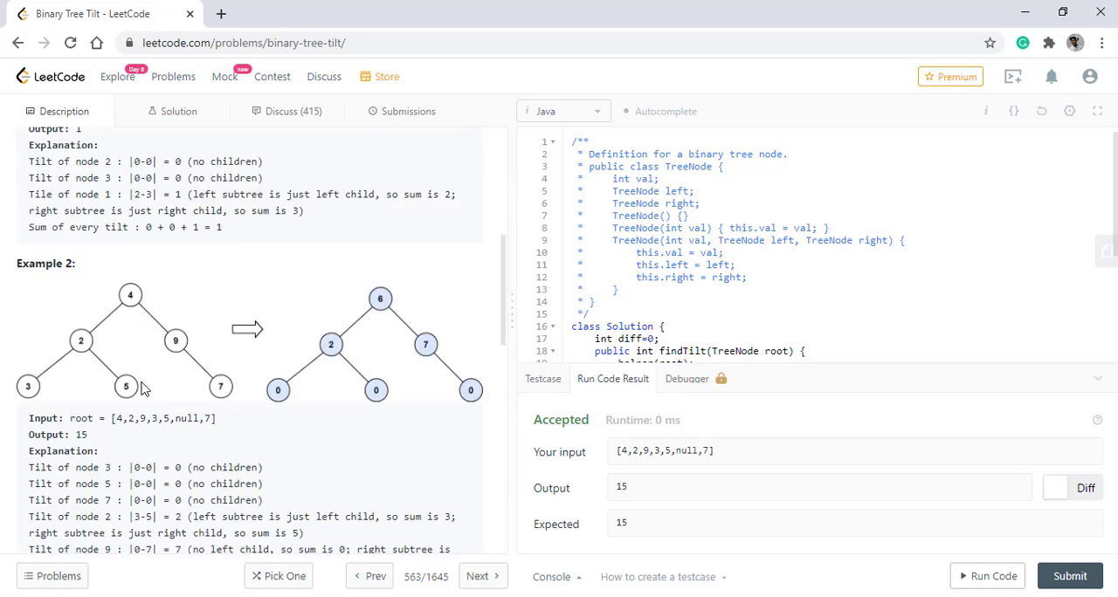
{"action": "scroll", "scroll_direction": "down", "scroll_amount": 3}
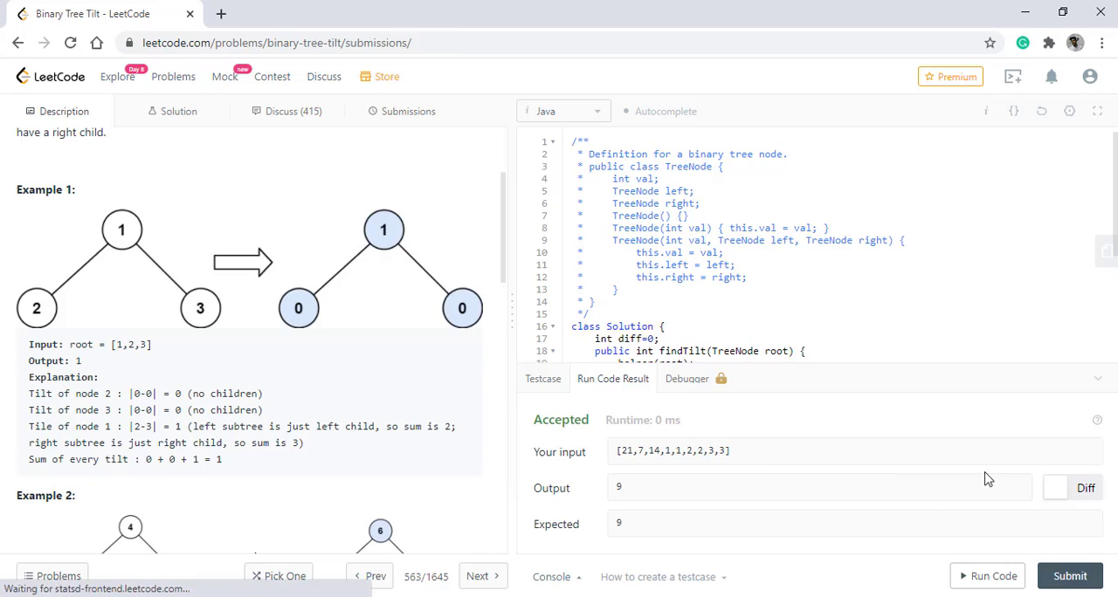
{"action": "left_click", "coordinate": [409, 112]}
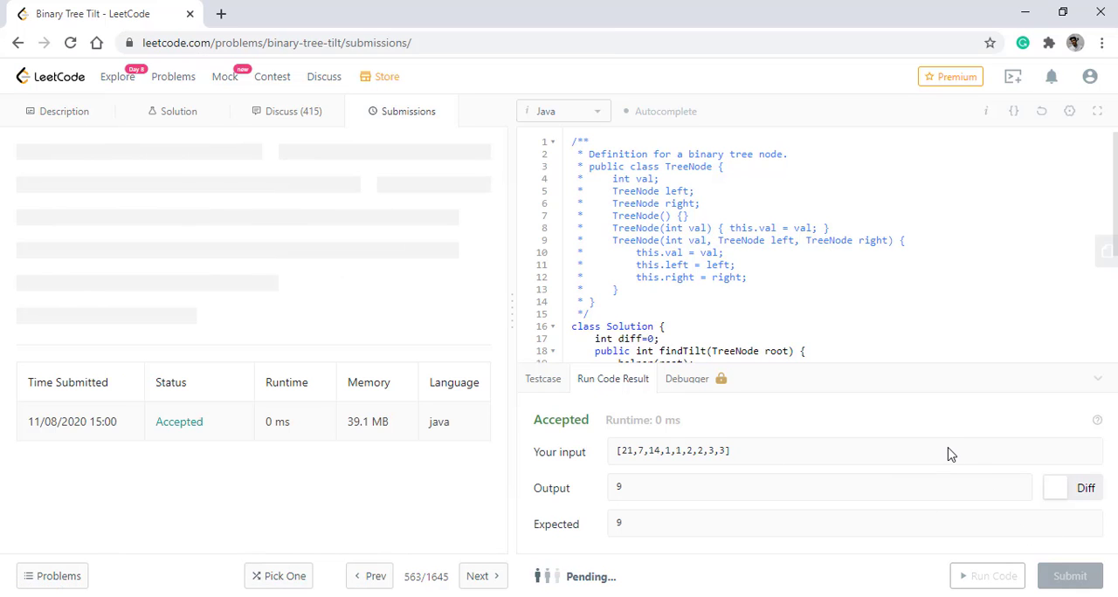